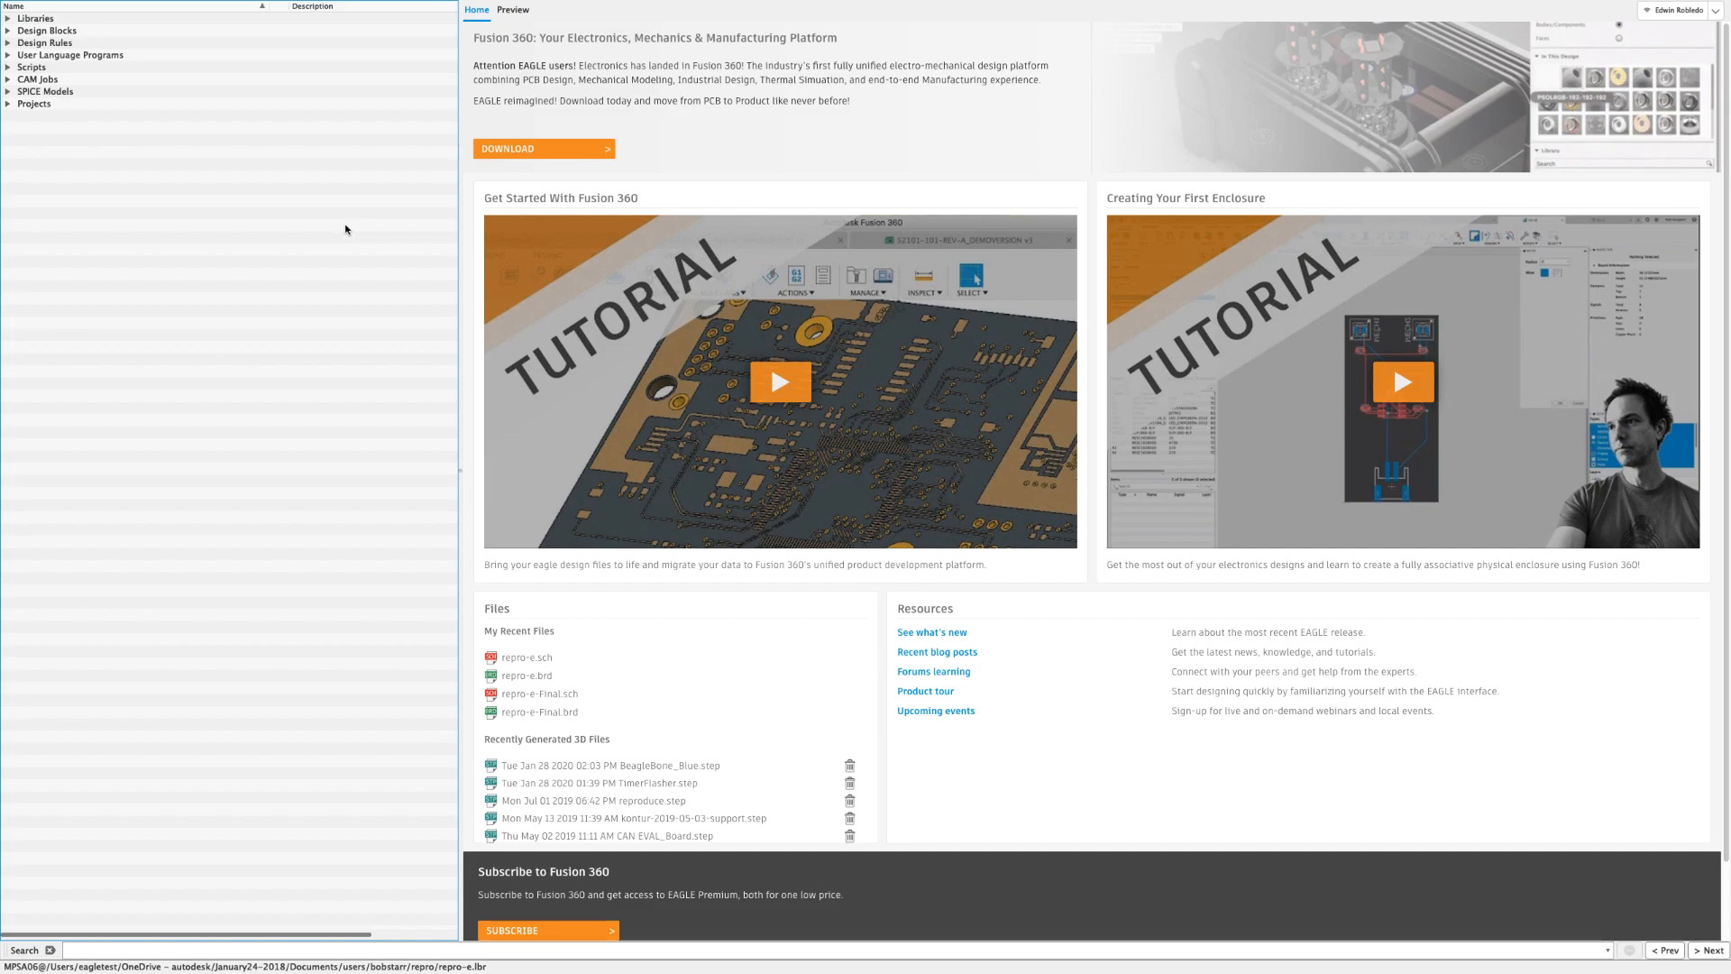
{"action": "mouse_move", "coordinate": [332, 148]}
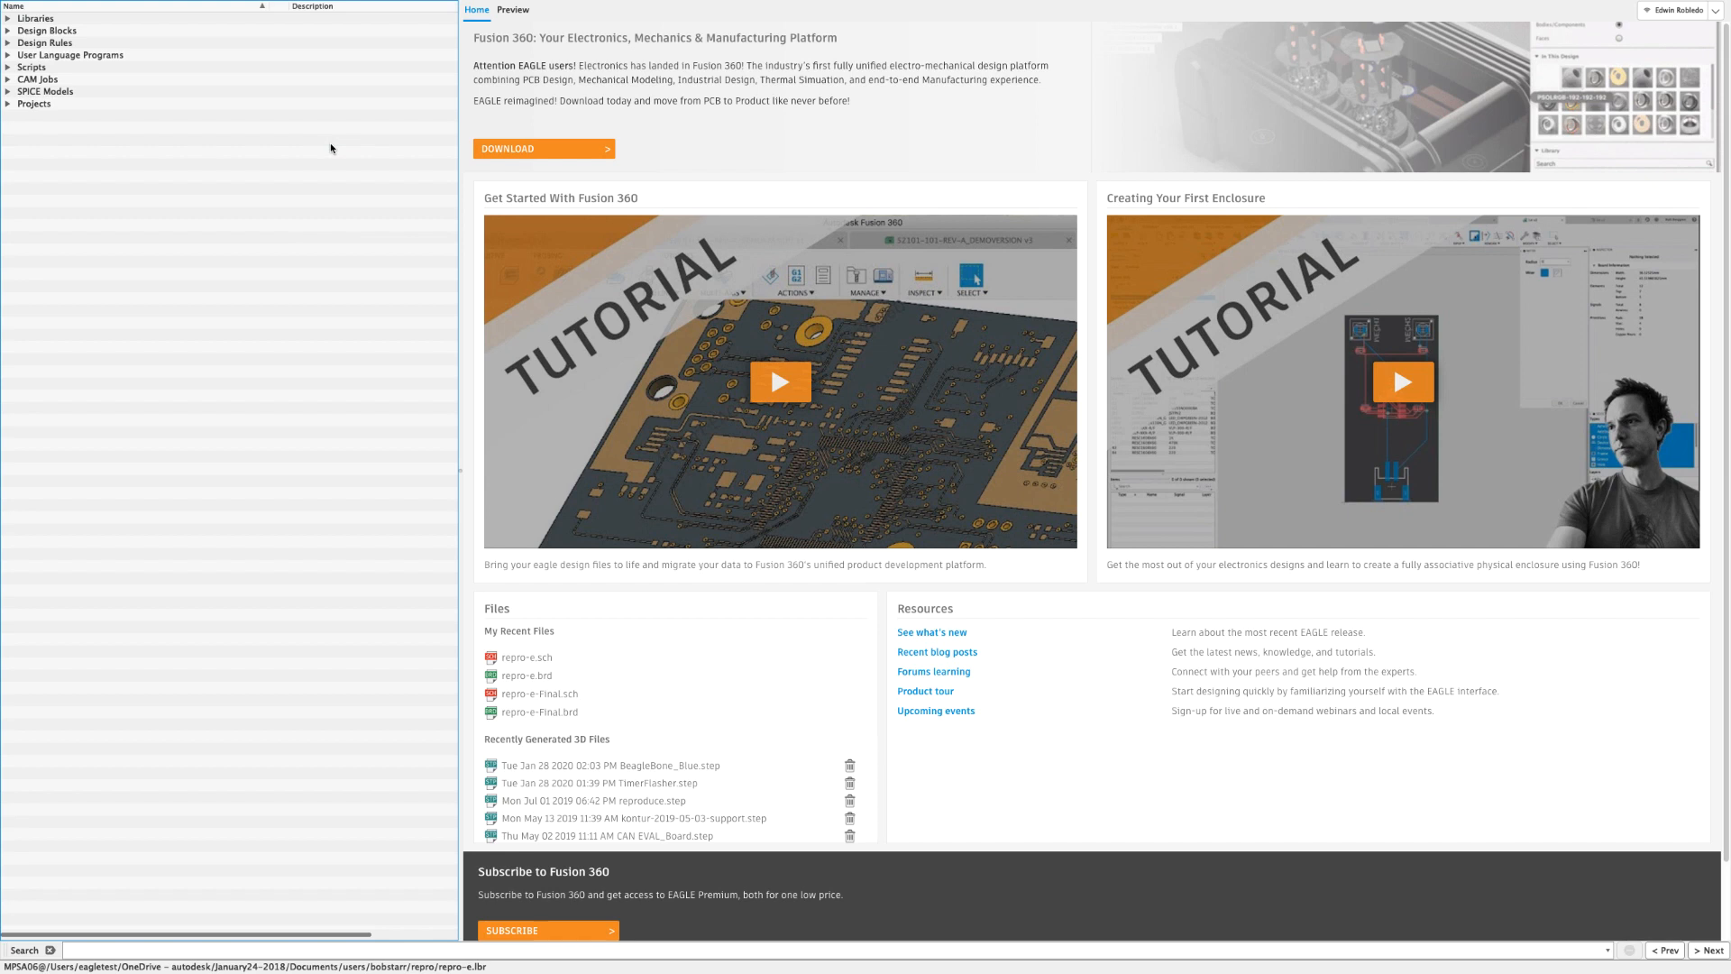
- Bring the repro-e.sch schematic window forward from EAGLE's Window list
{"action": "left_click", "coordinate": [203, 8]}
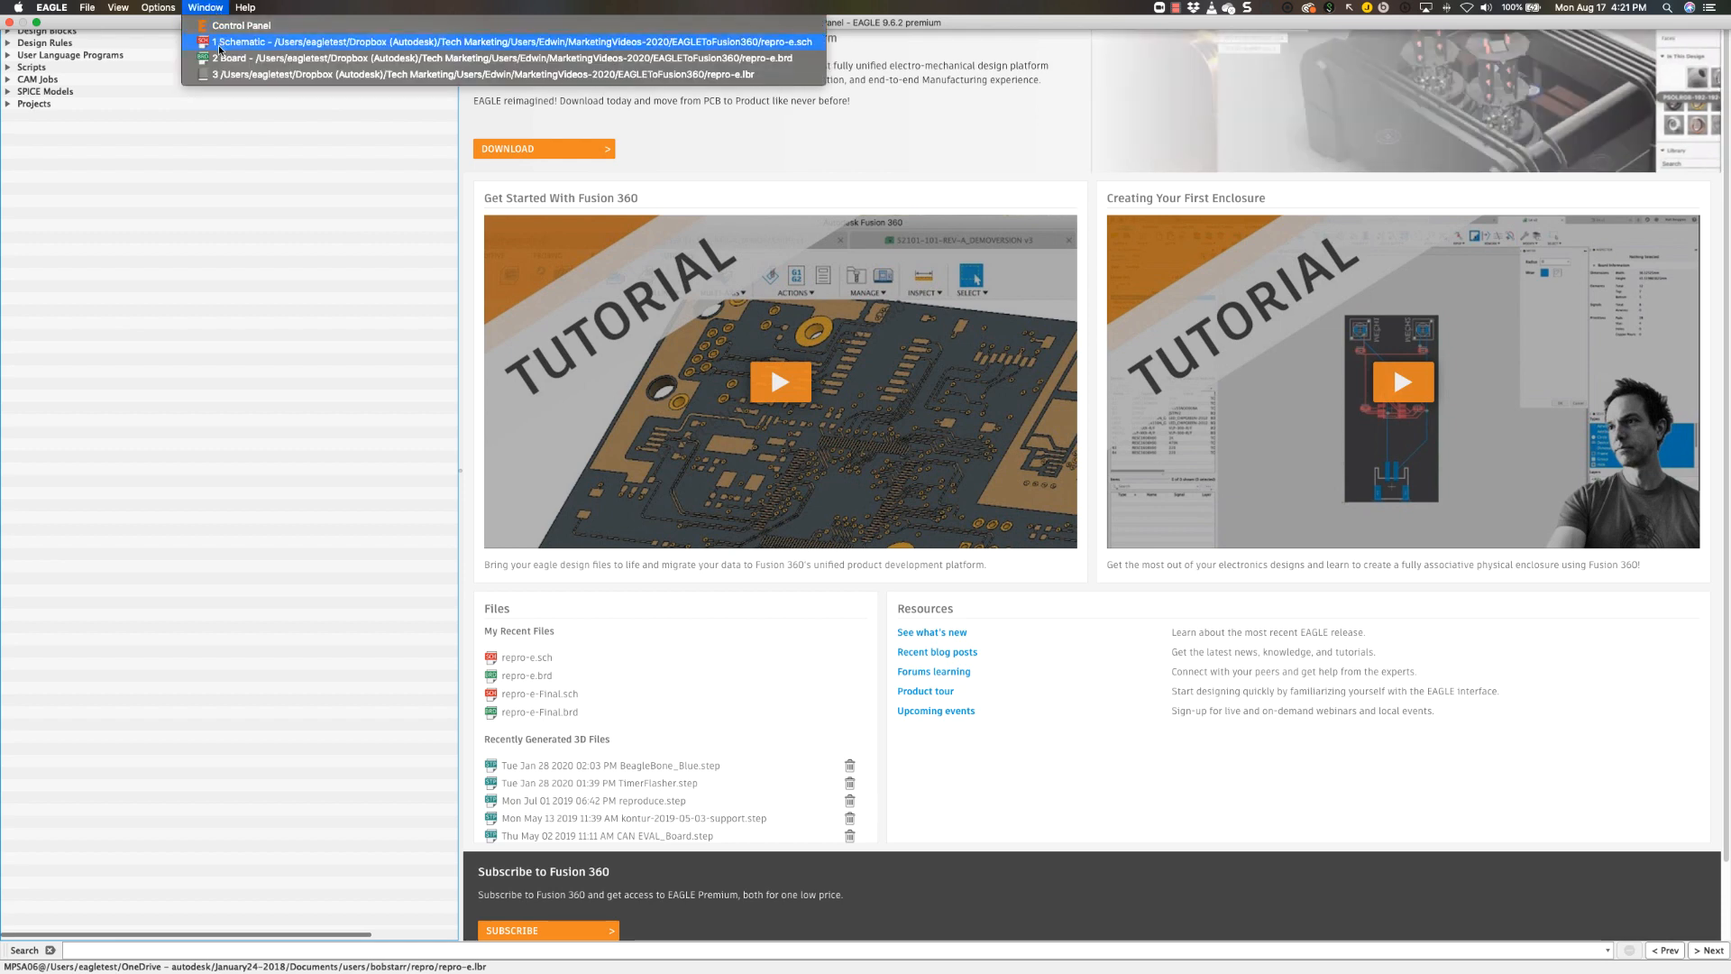
{"action": "left_click", "coordinate": [459, 42]}
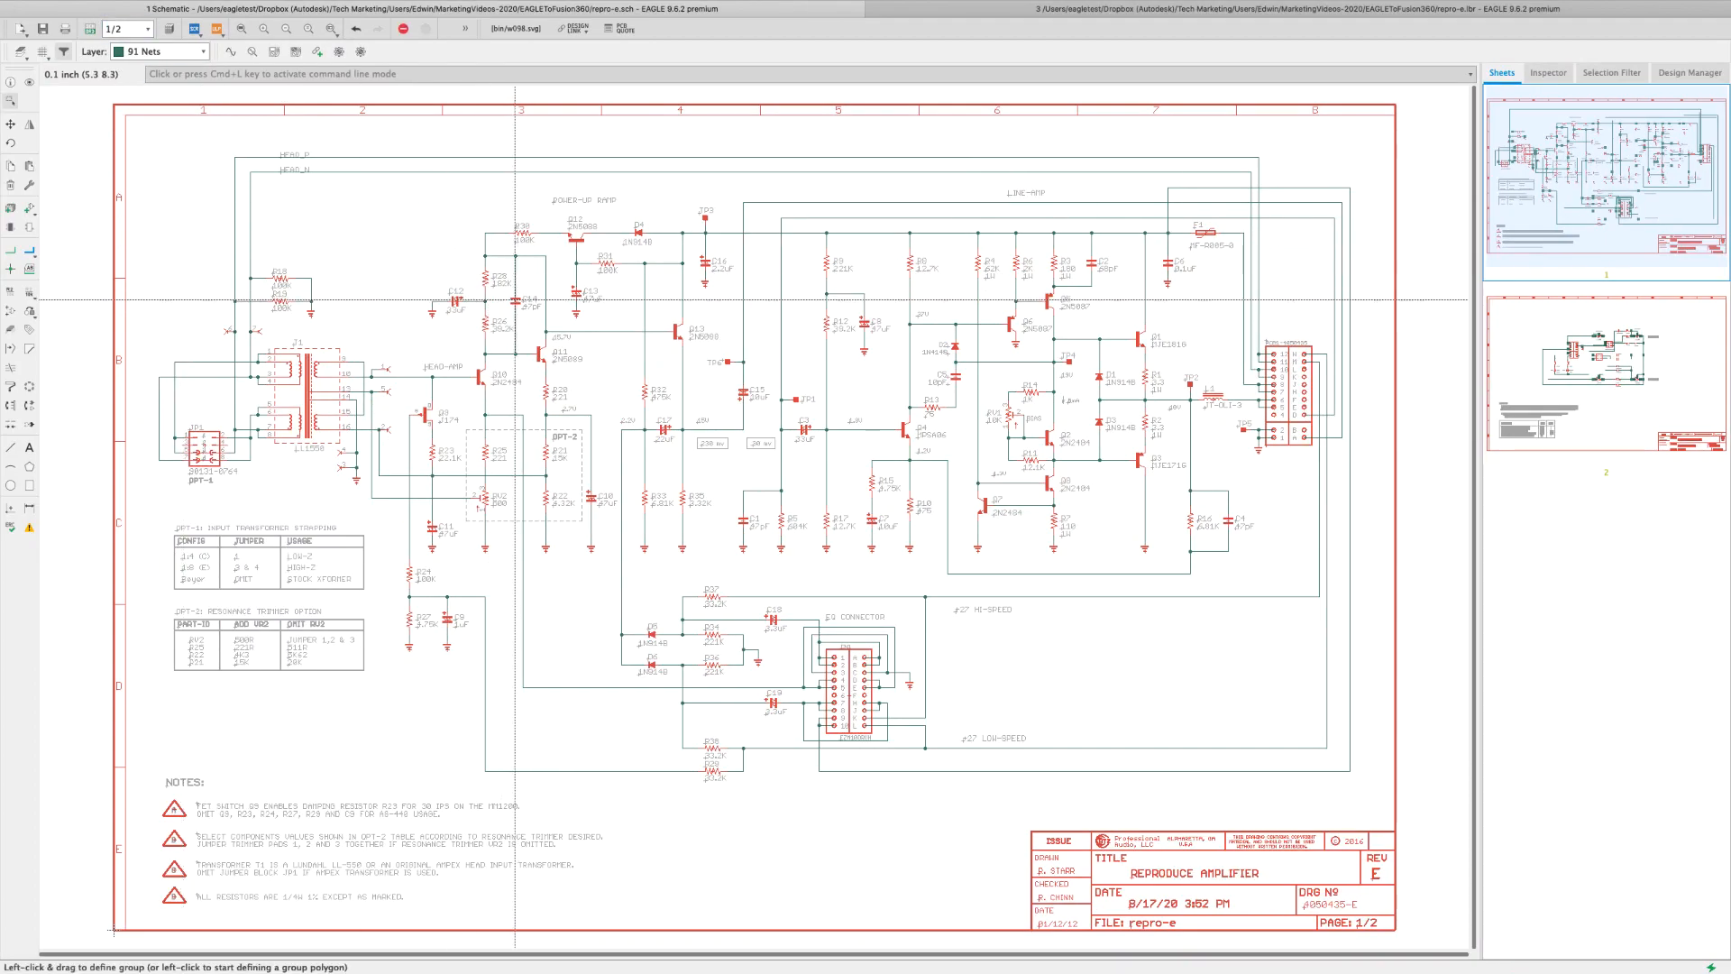
- Open capacitor C14's device and view the library's overview of all devices
{"action": "right_click", "coordinate": [509, 303]}
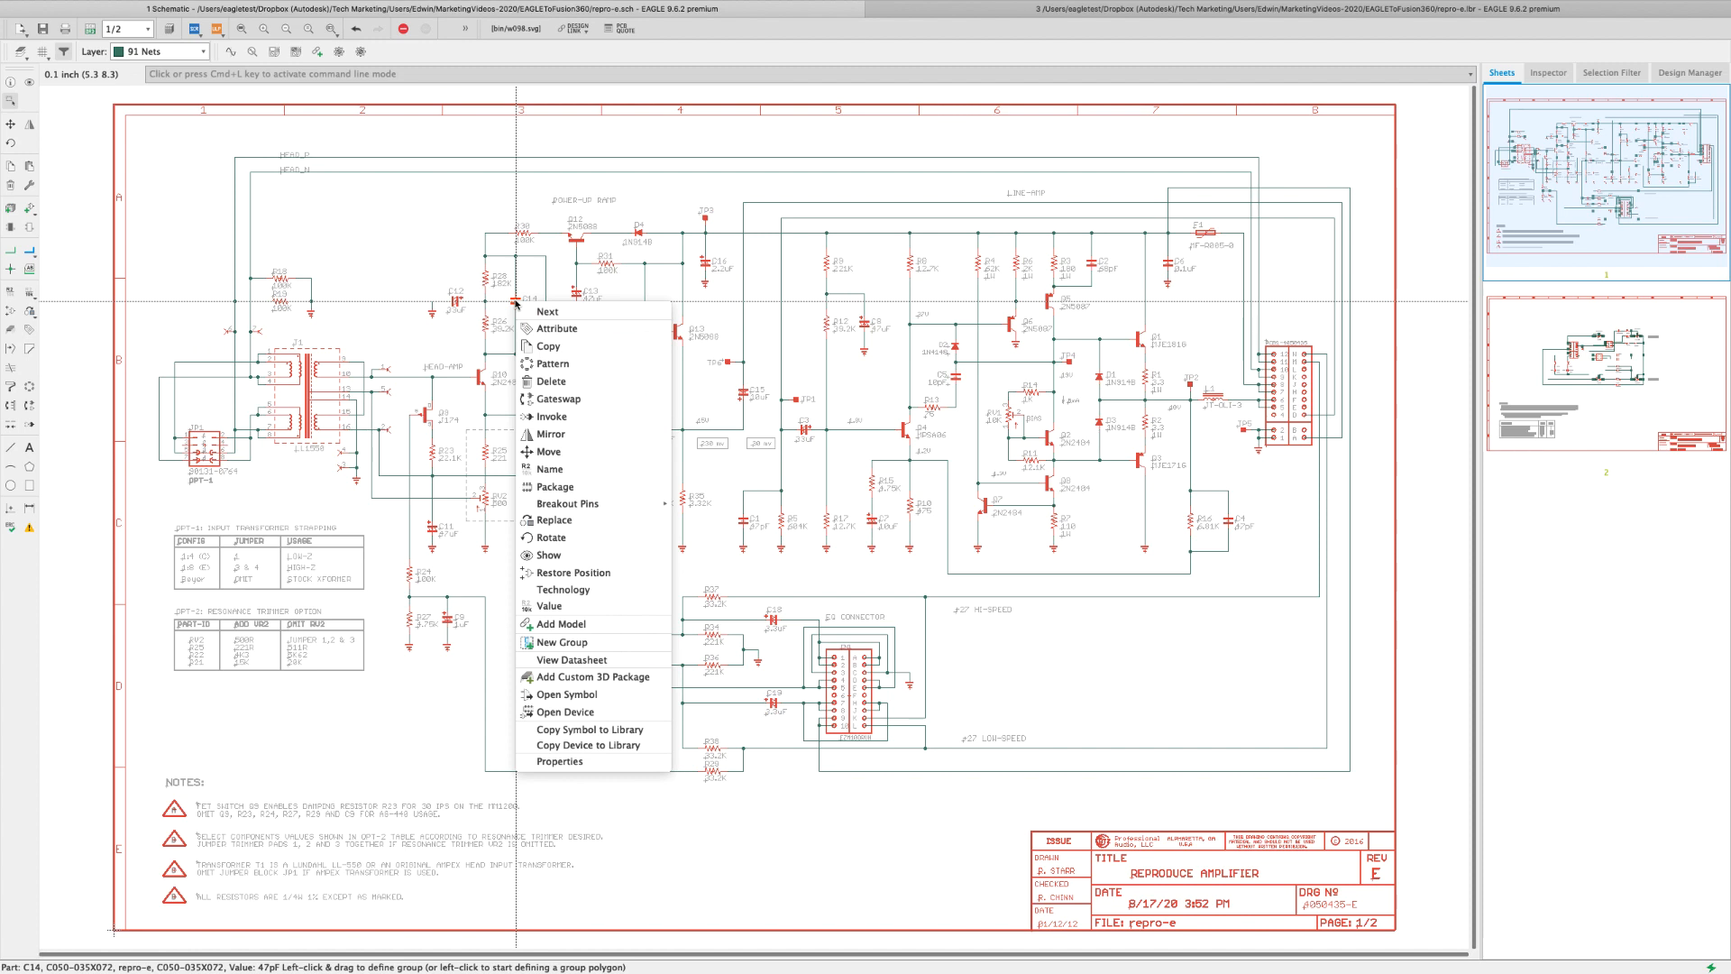
{"action": "mouse_move", "coordinate": [619, 676]}
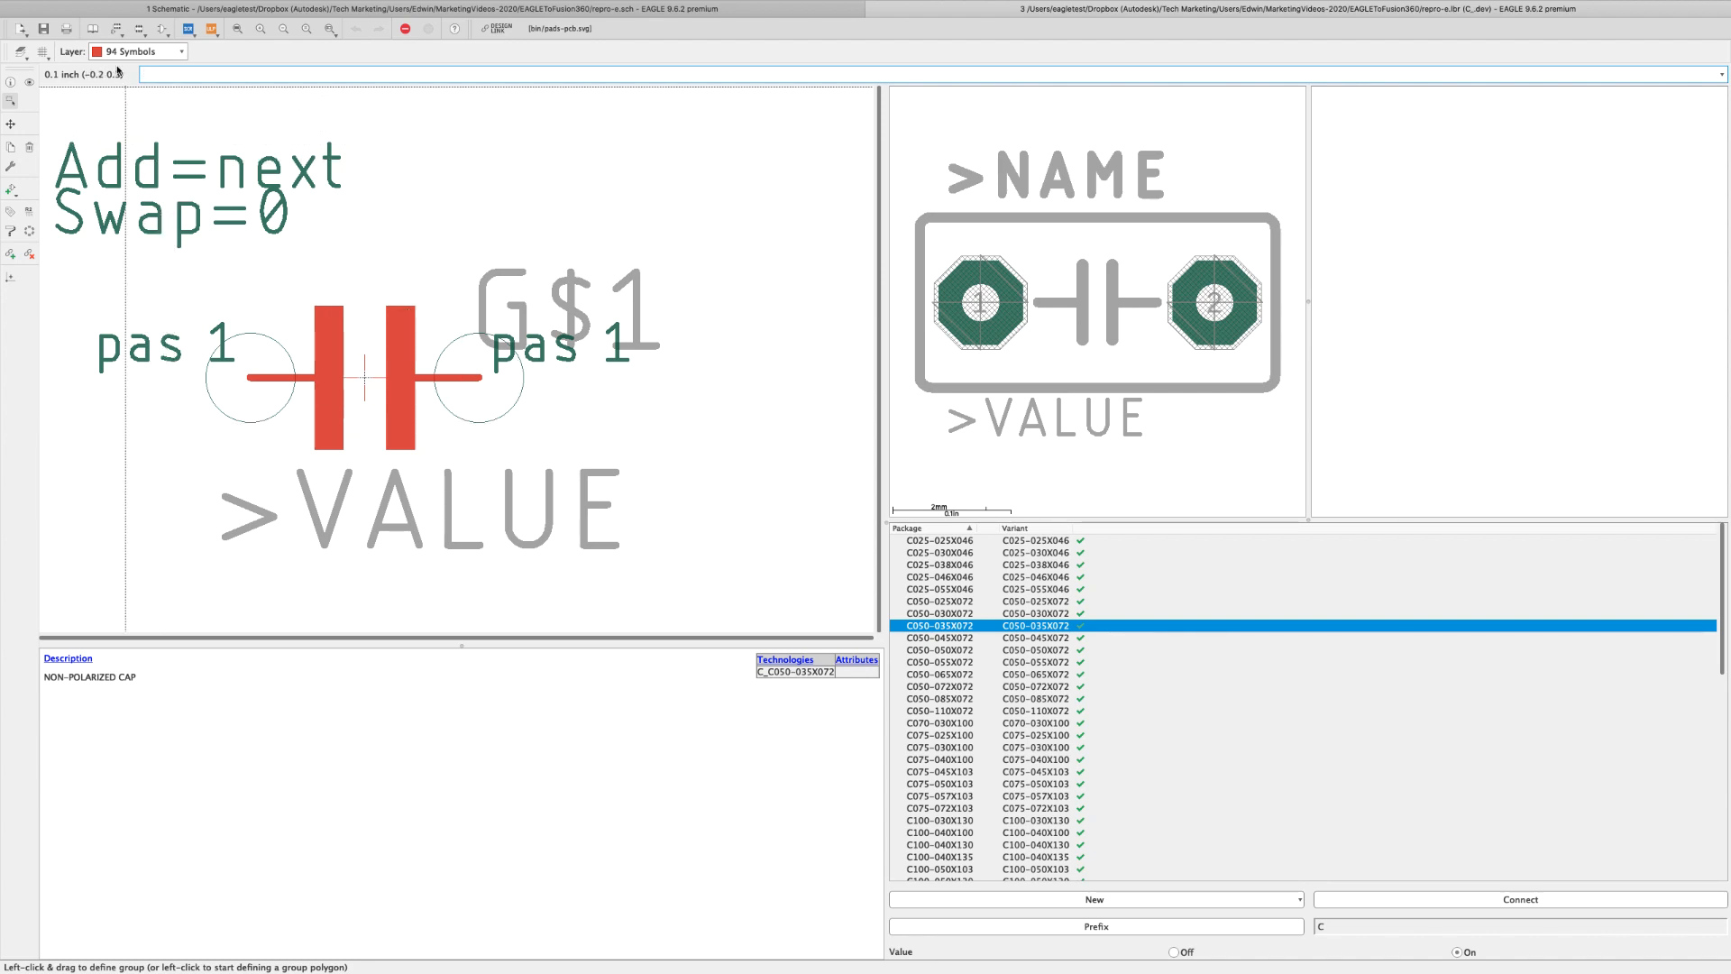
{"action": "left_click", "coordinate": [92, 26]}
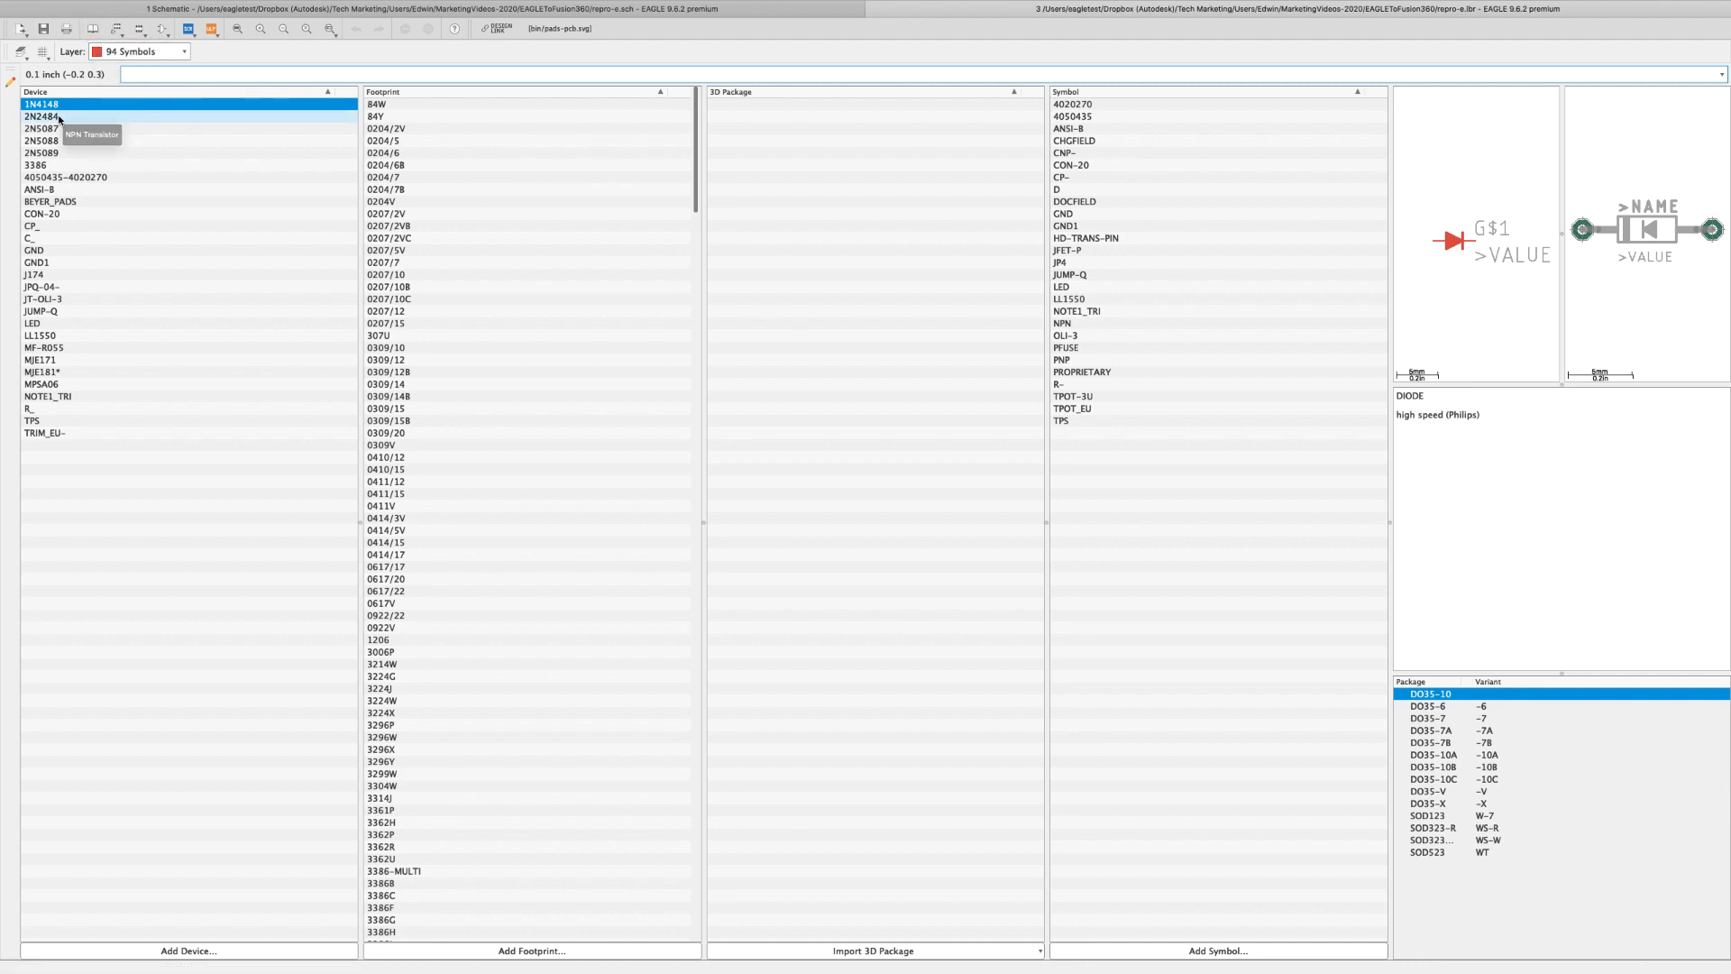
{"action": "left_click", "coordinate": [36, 144]}
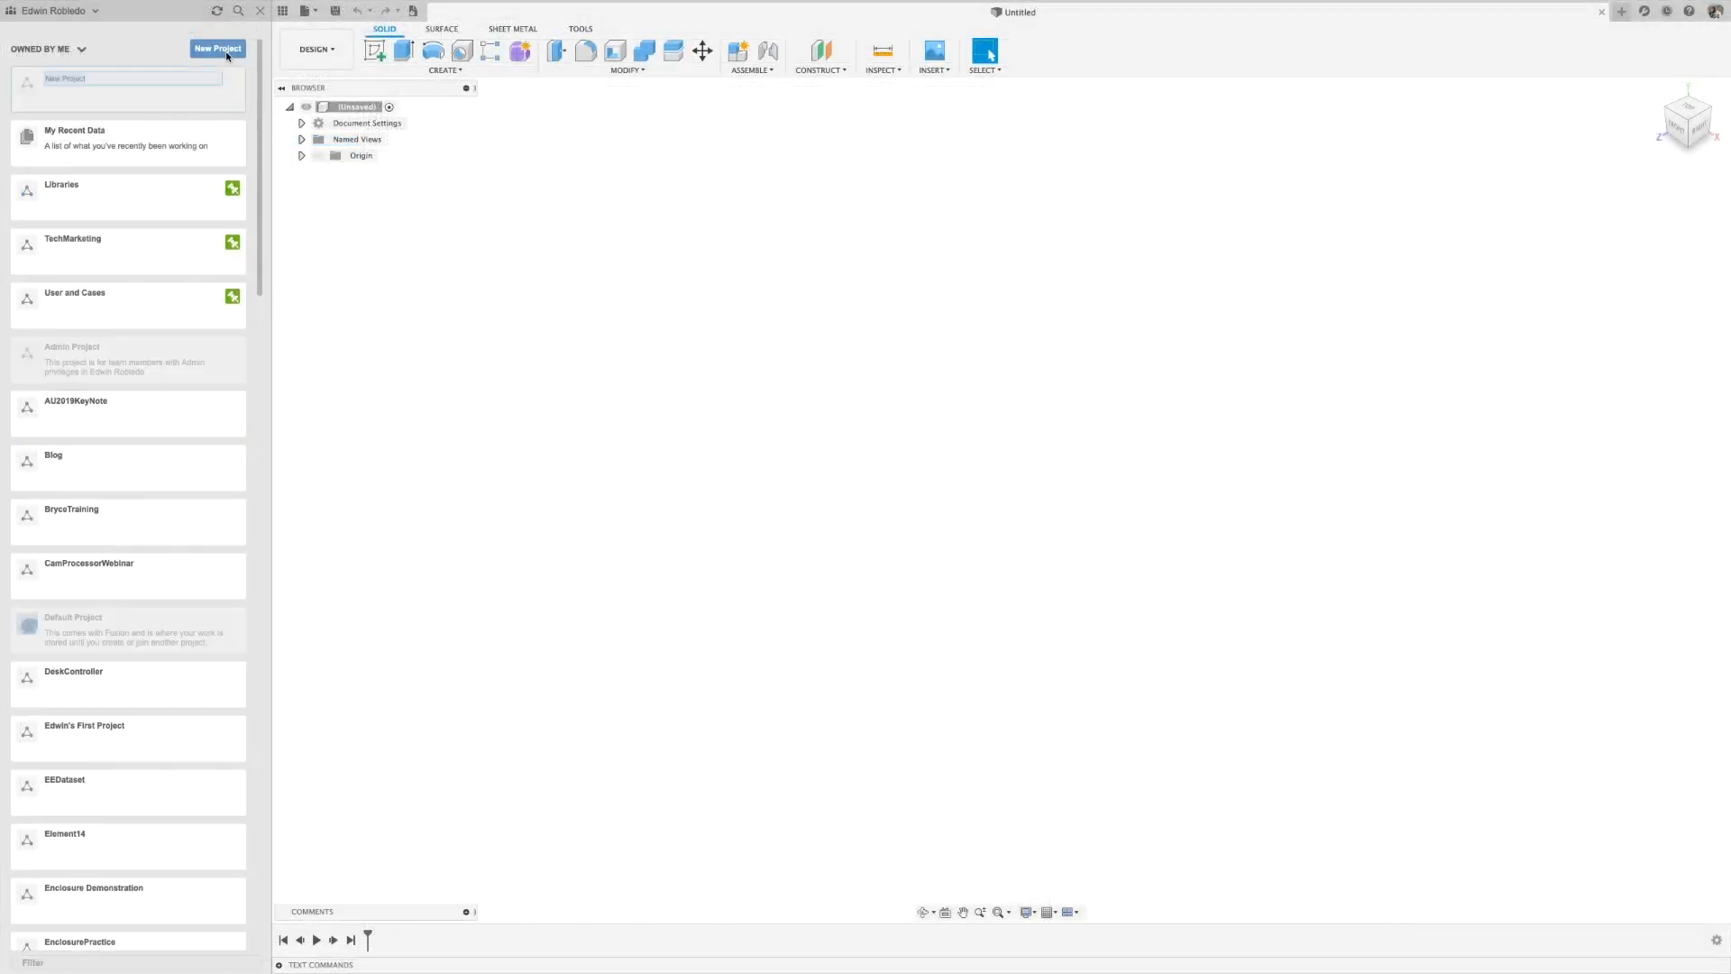
- Enter the name for the new Repro-e project
{"action": "type", "text": "Repro-u"}
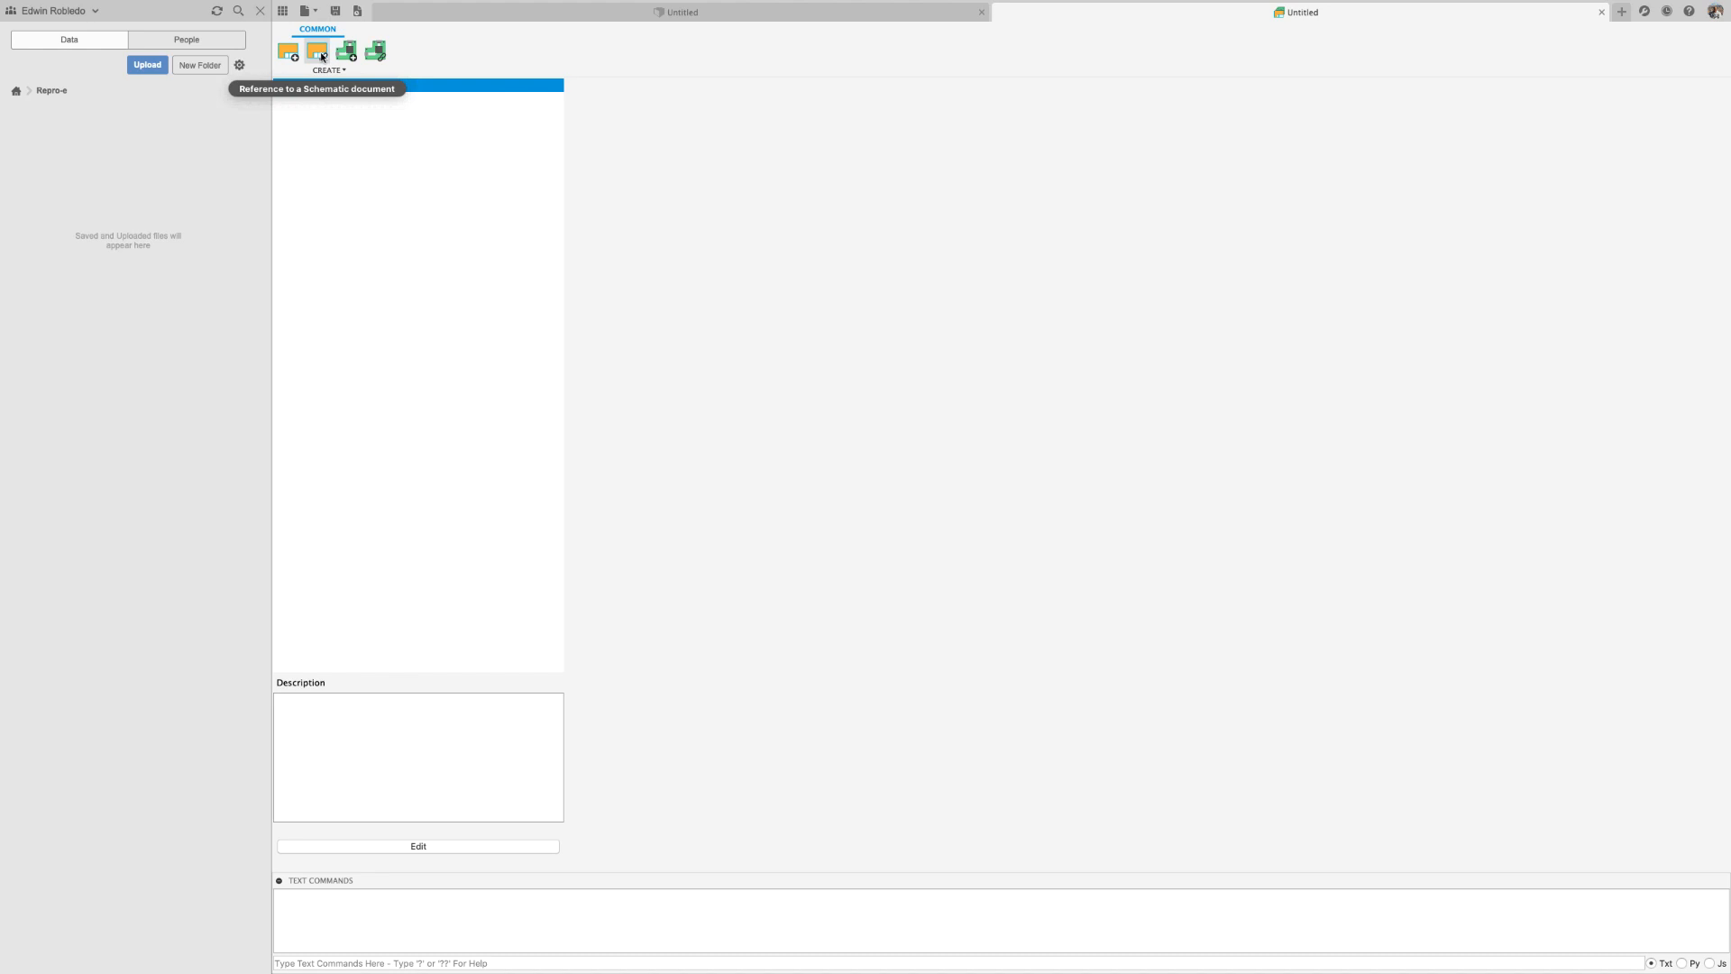
- Reference repro-e.sch from eagle > Projects > Reproe on the computer as the schematic
{"action": "left_click", "coordinate": [320, 47]}
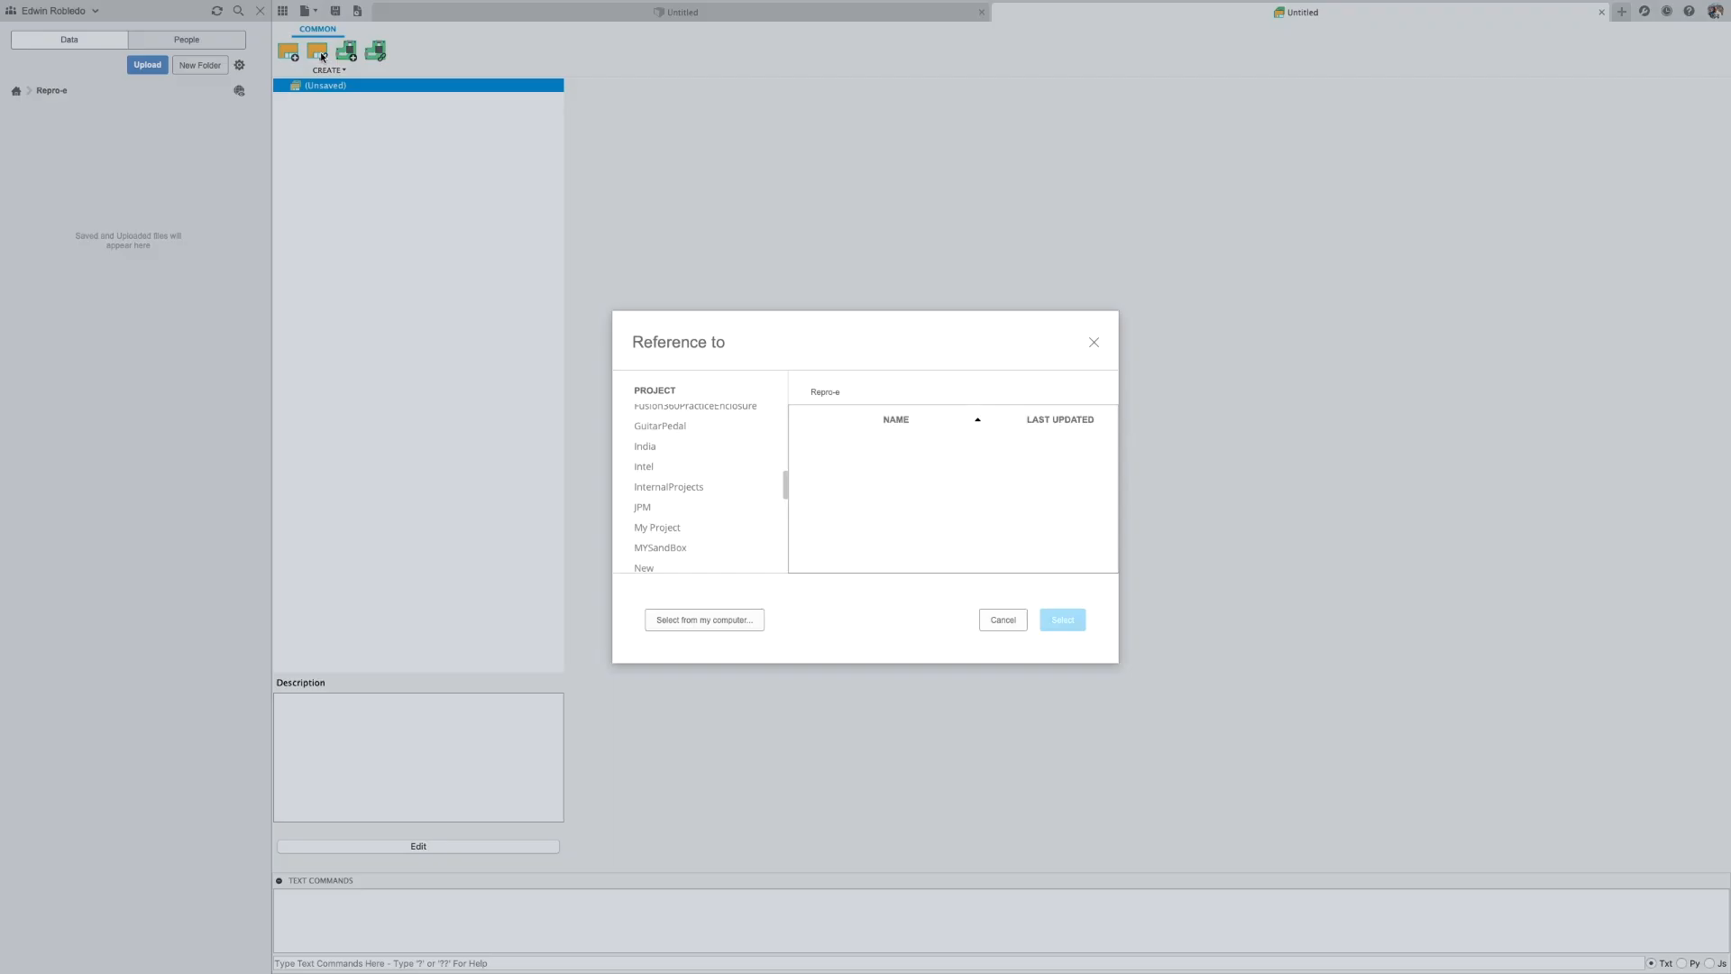
{"action": "left_click", "coordinate": [703, 620]}
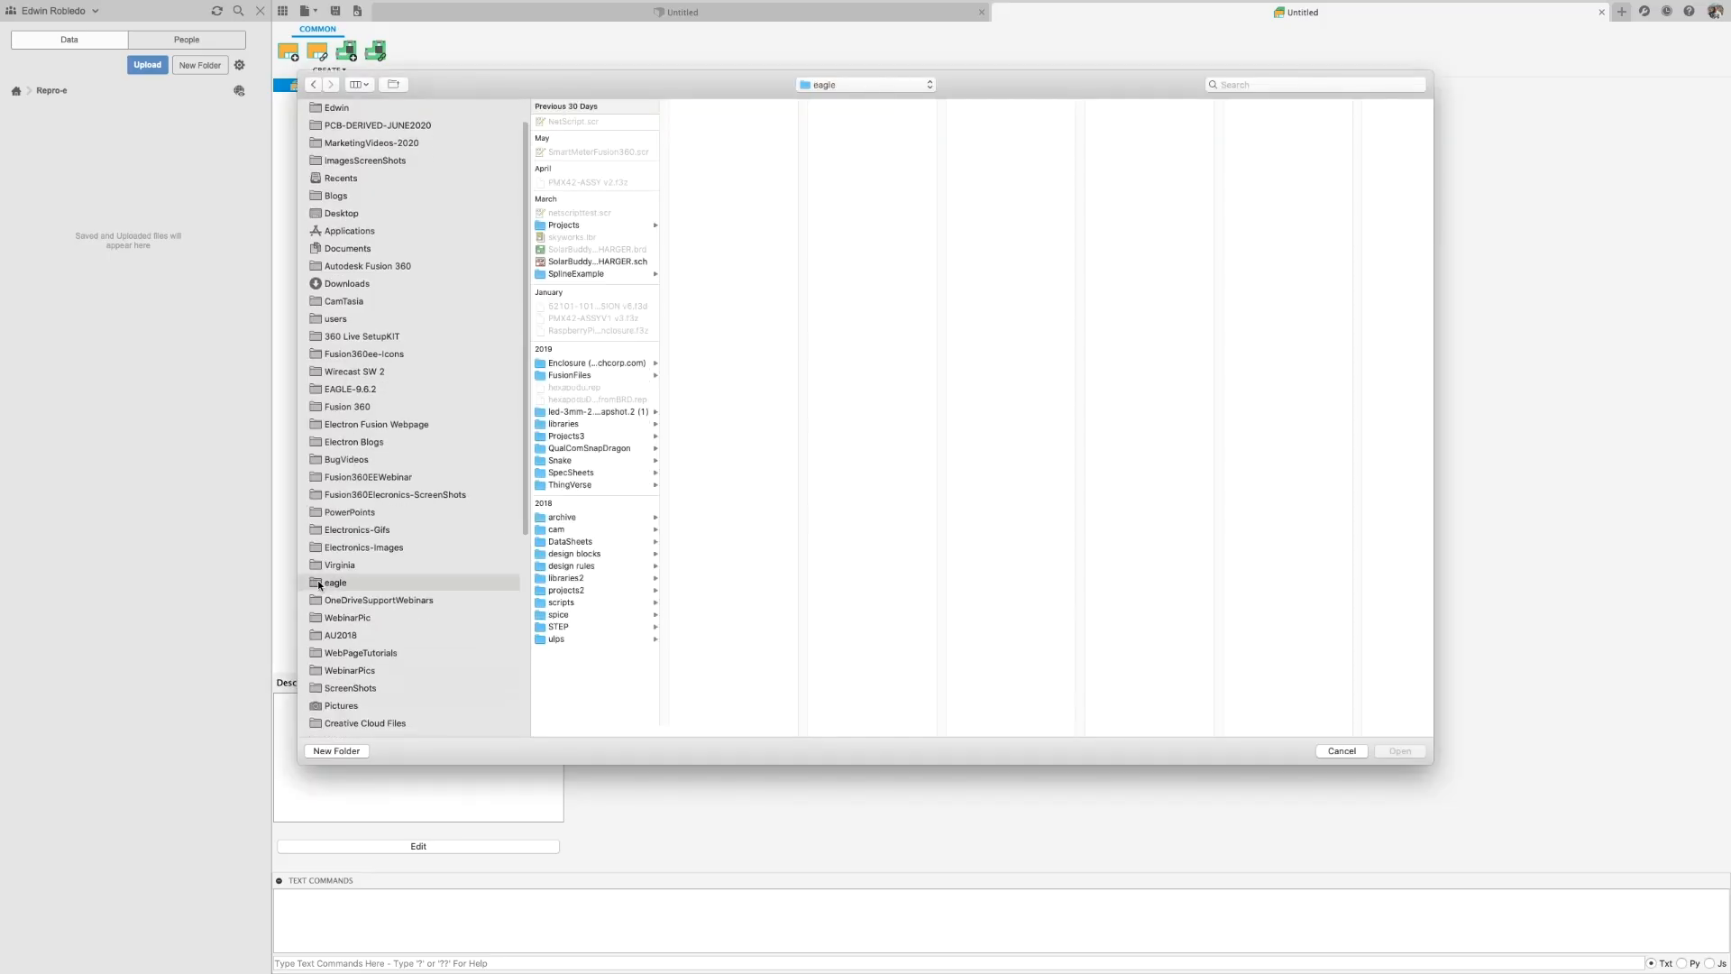
{"action": "left_click", "coordinate": [562, 224]}
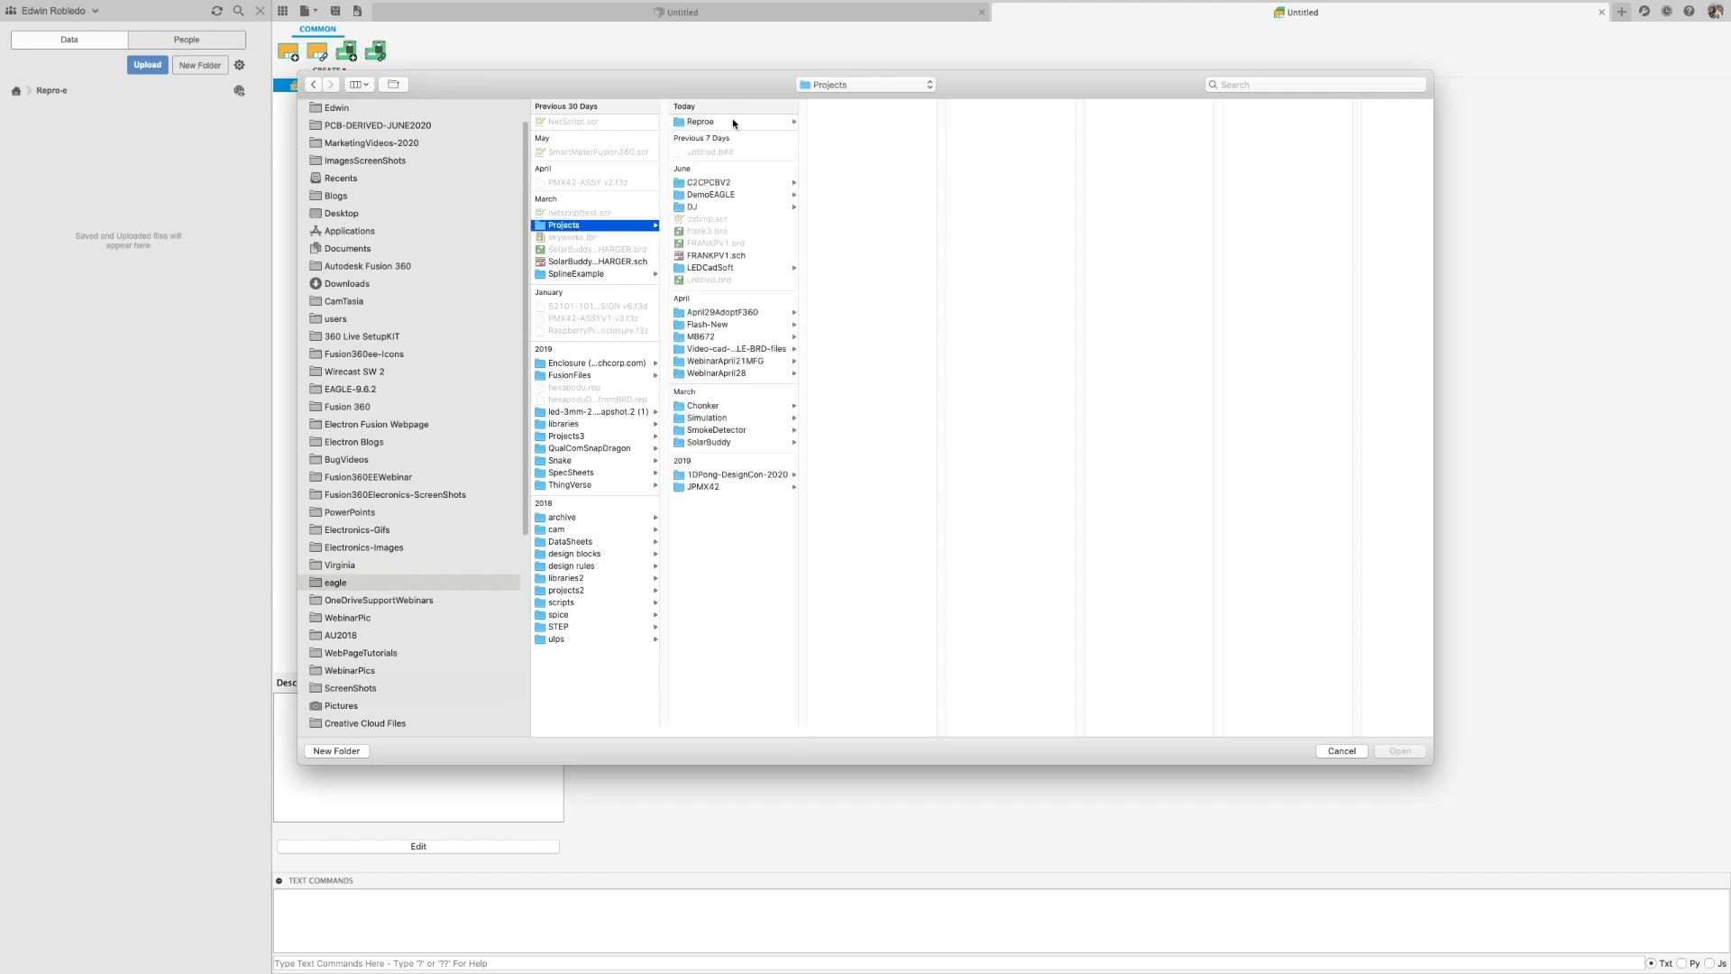
{"action": "left_click", "coordinate": [700, 121]}
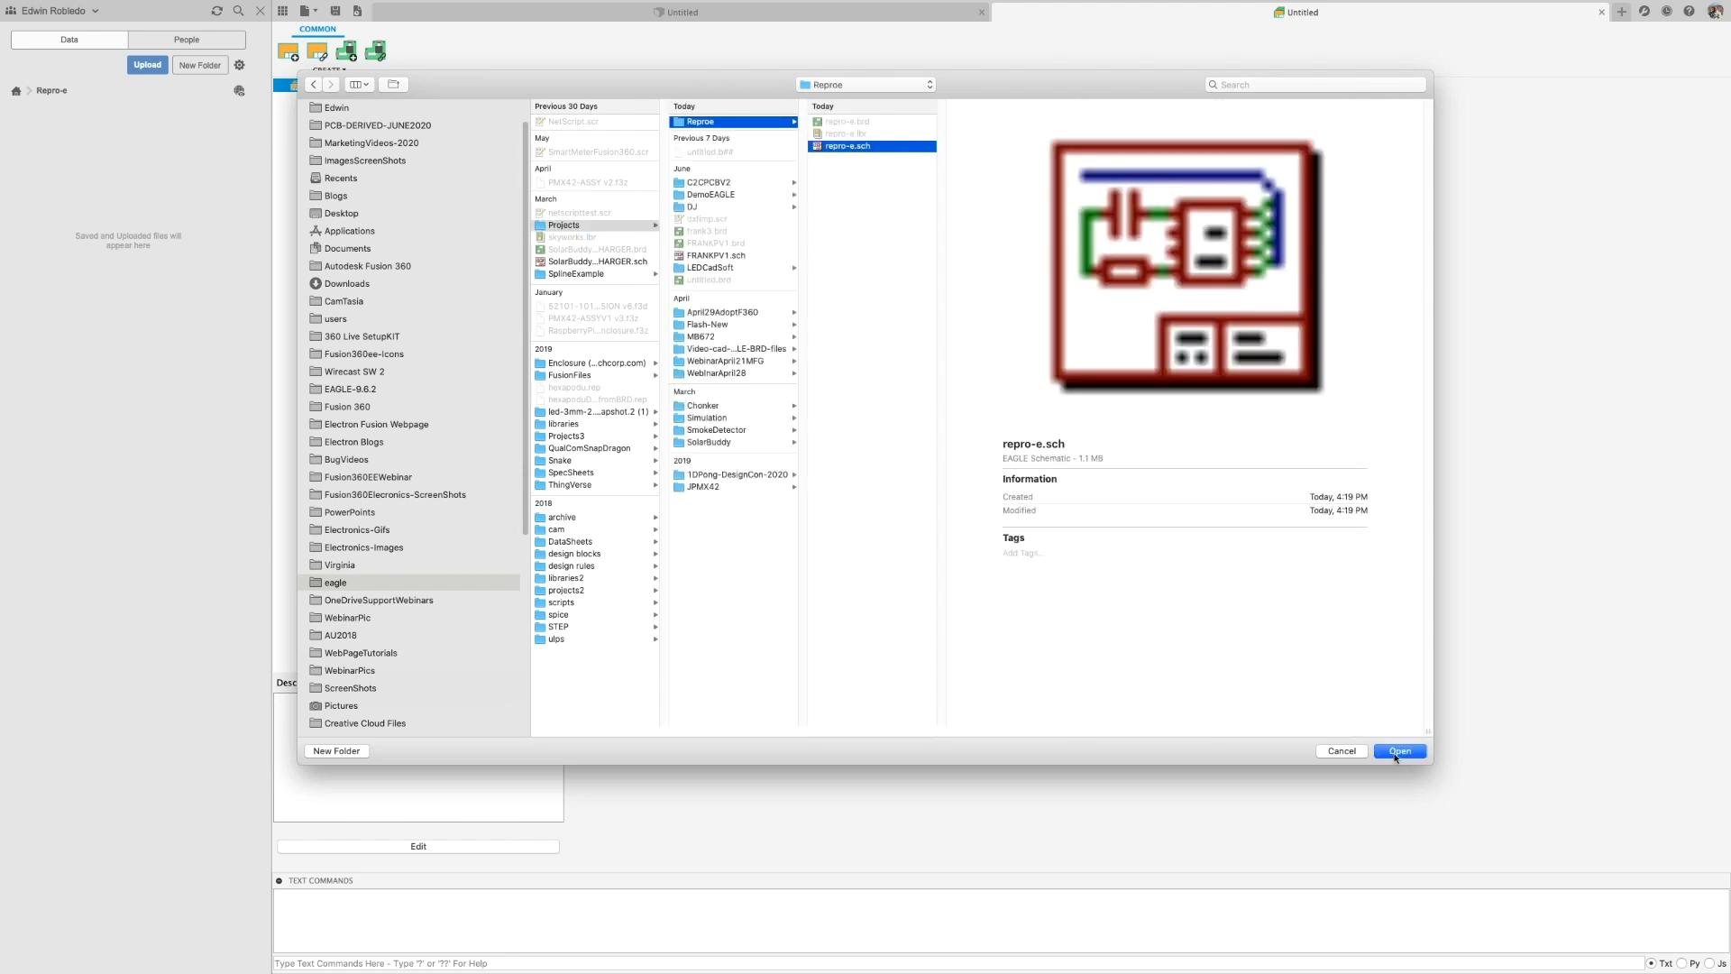
{"action": "left_click", "coordinate": [1399, 750]}
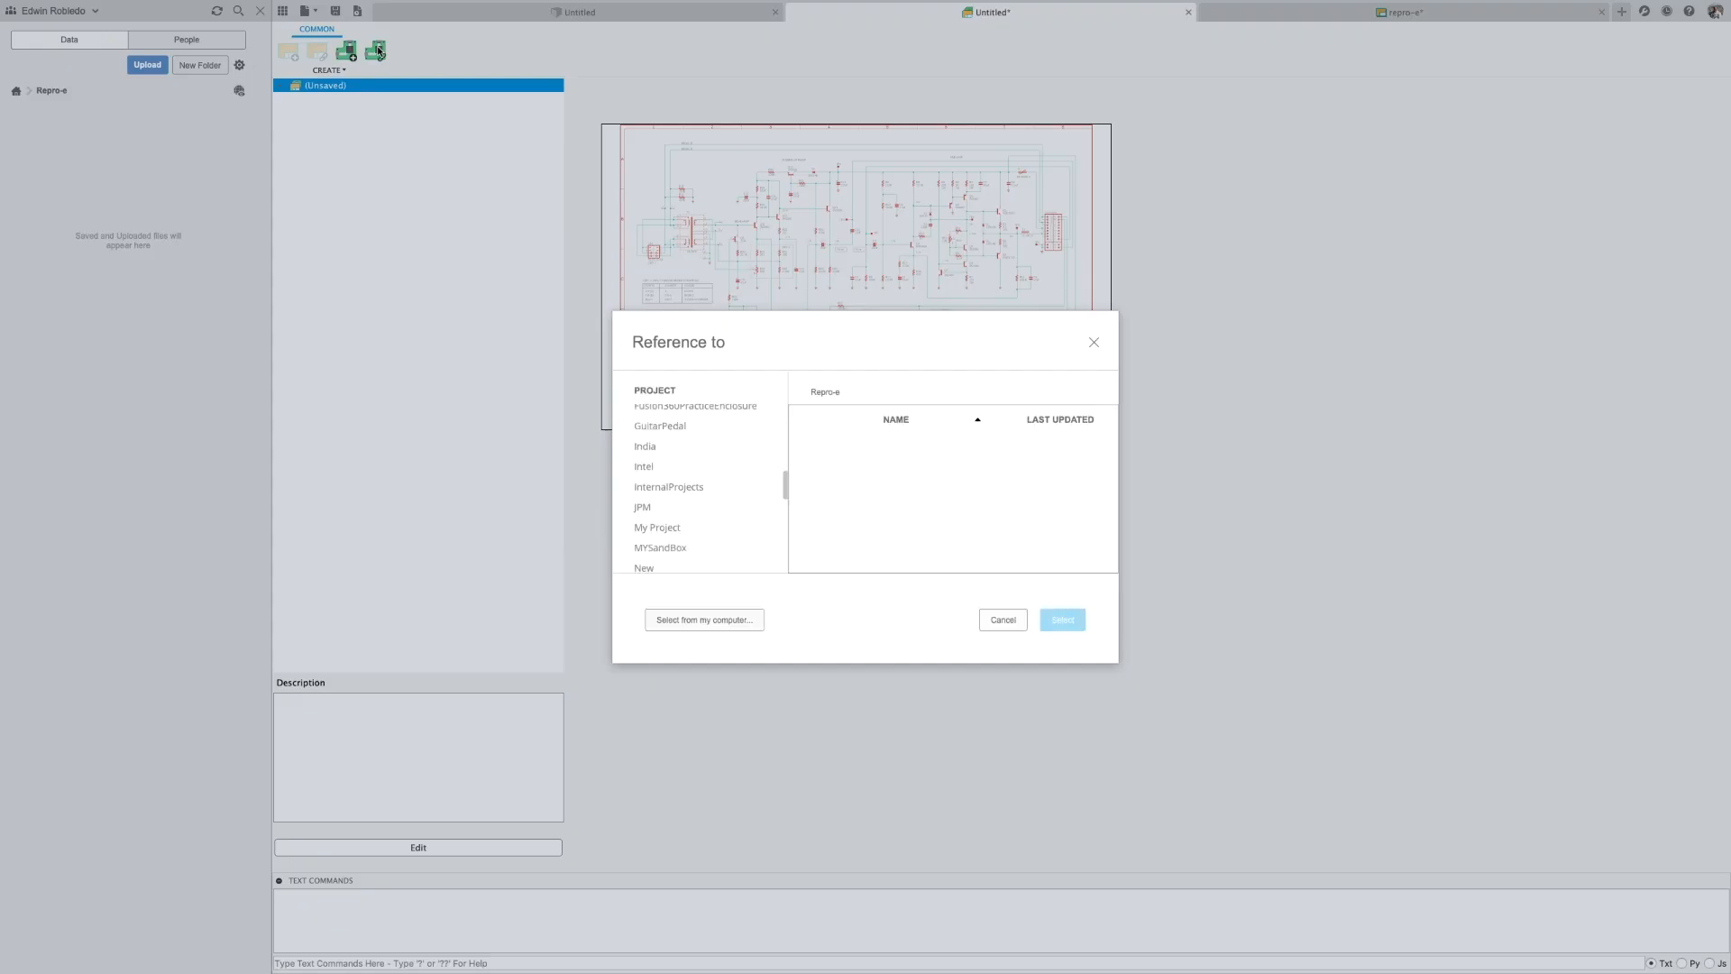
- Reference the local repro-e.brd board file into the electronics design
{"action": "left_click", "coordinate": [704, 619]}
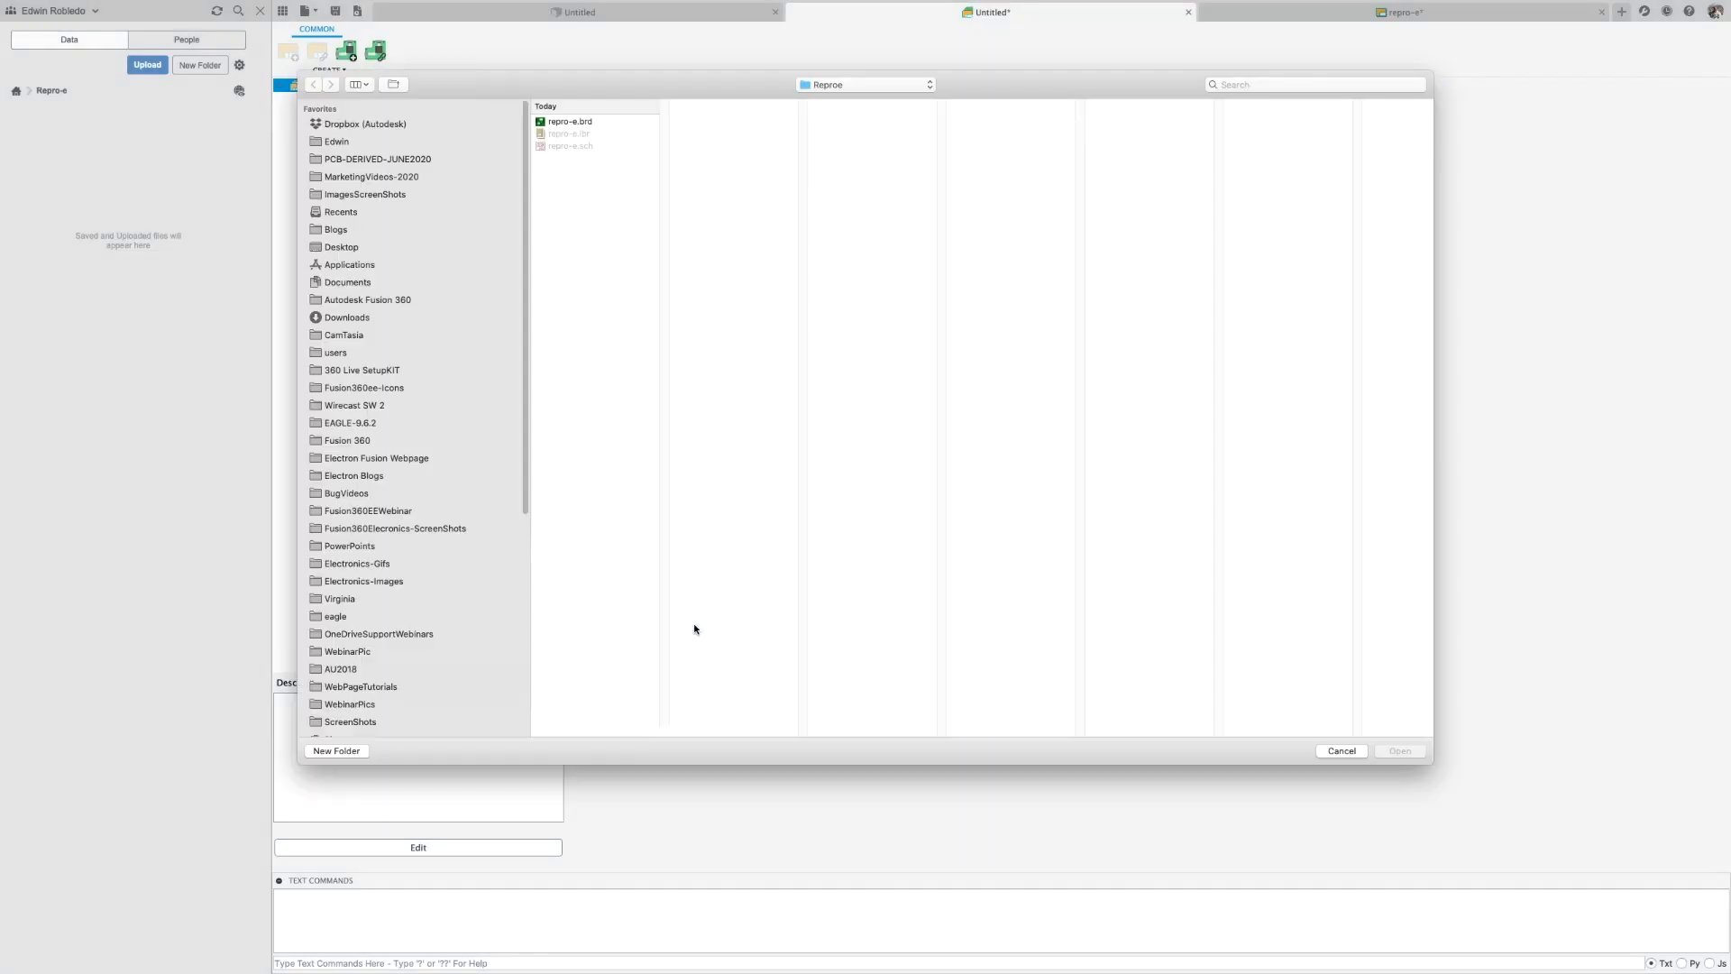
{"action": "left_click", "coordinate": [570, 121]}
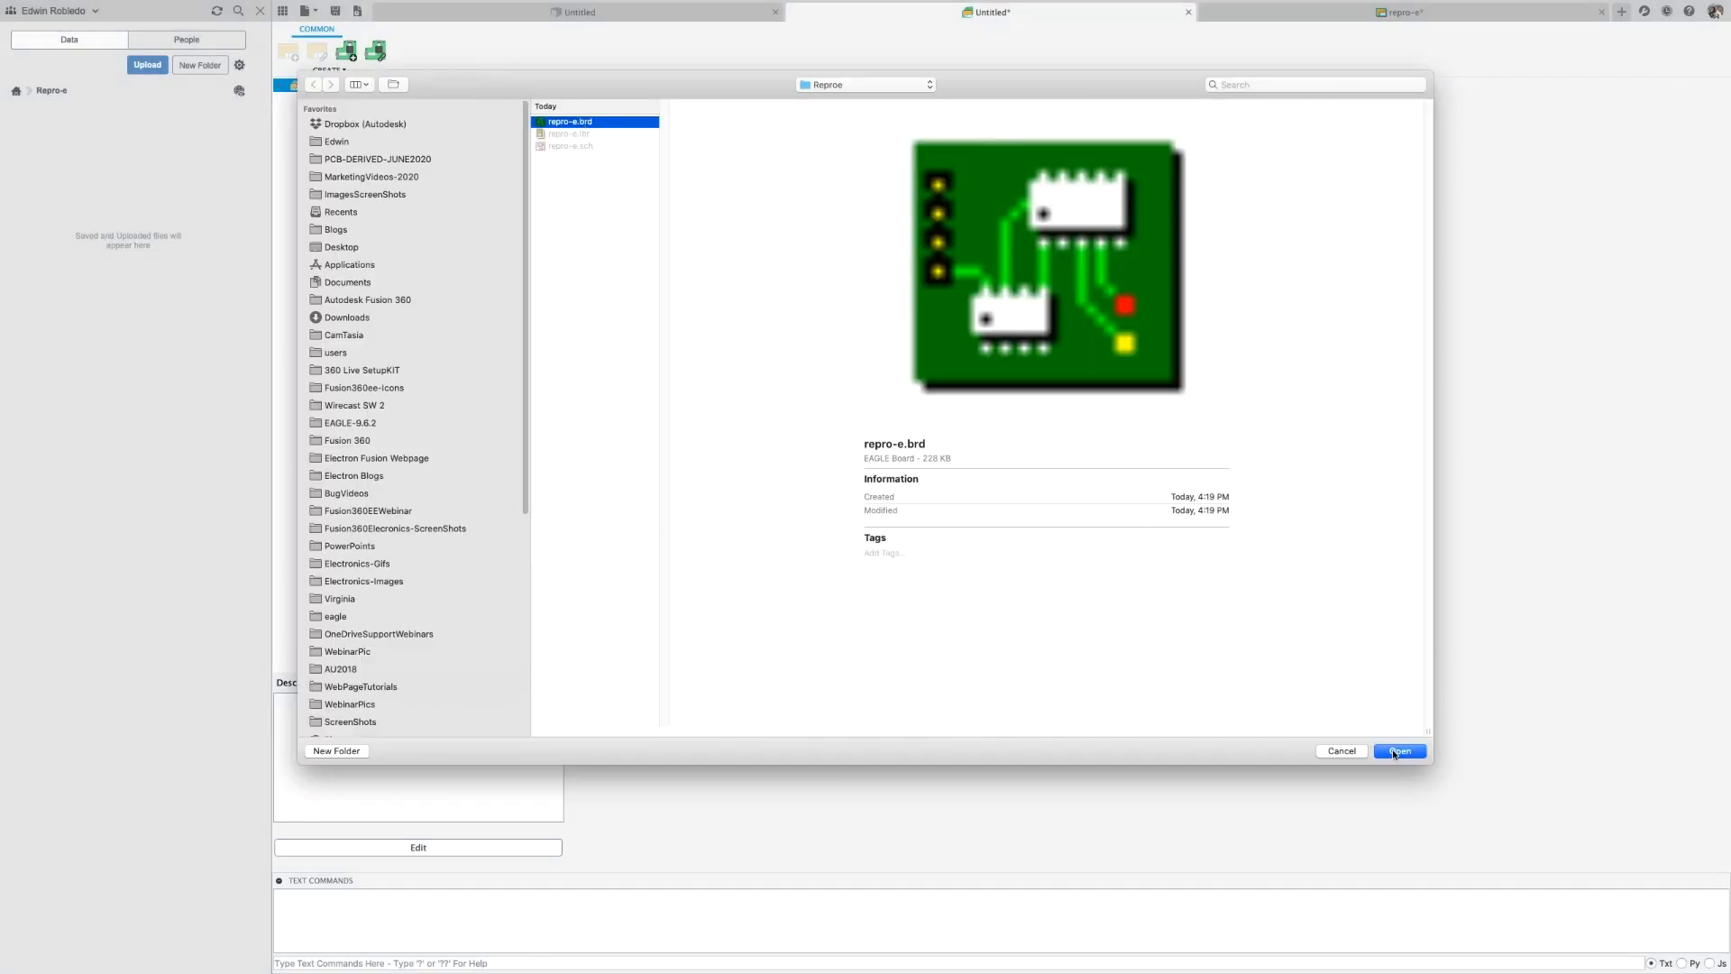
{"action": "left_click", "coordinate": [1400, 750]}
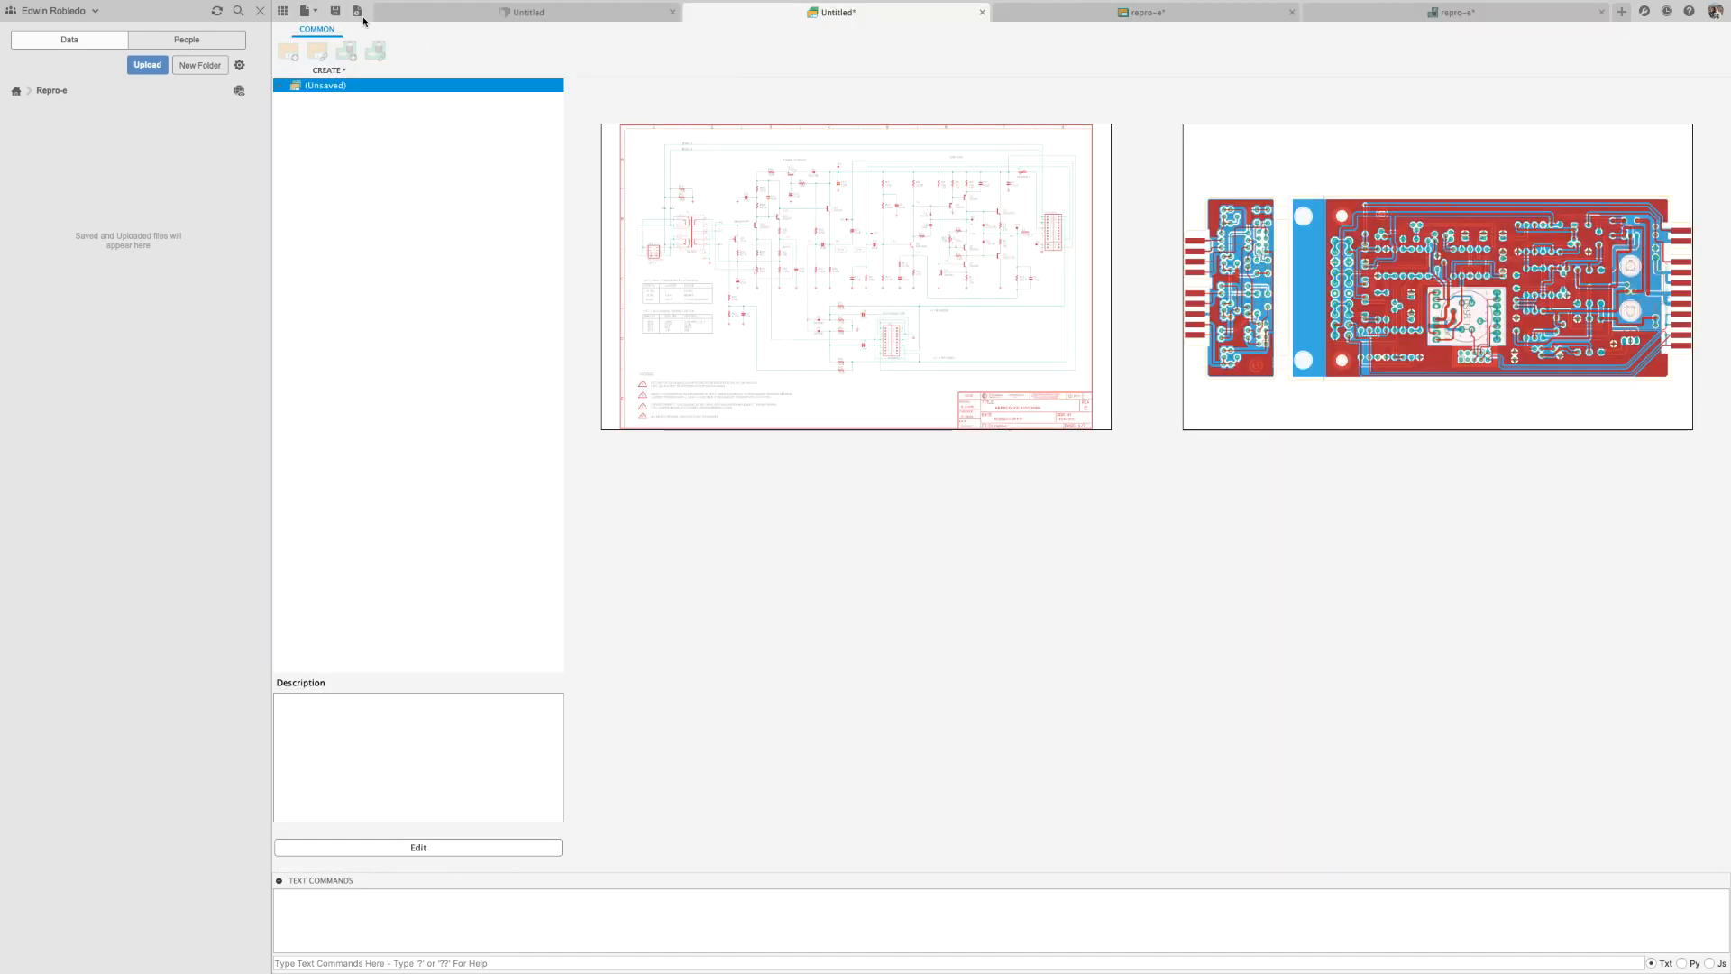
- Save the electronics design under the name Repro-e
{"action": "left_click", "coordinate": [331, 11]}
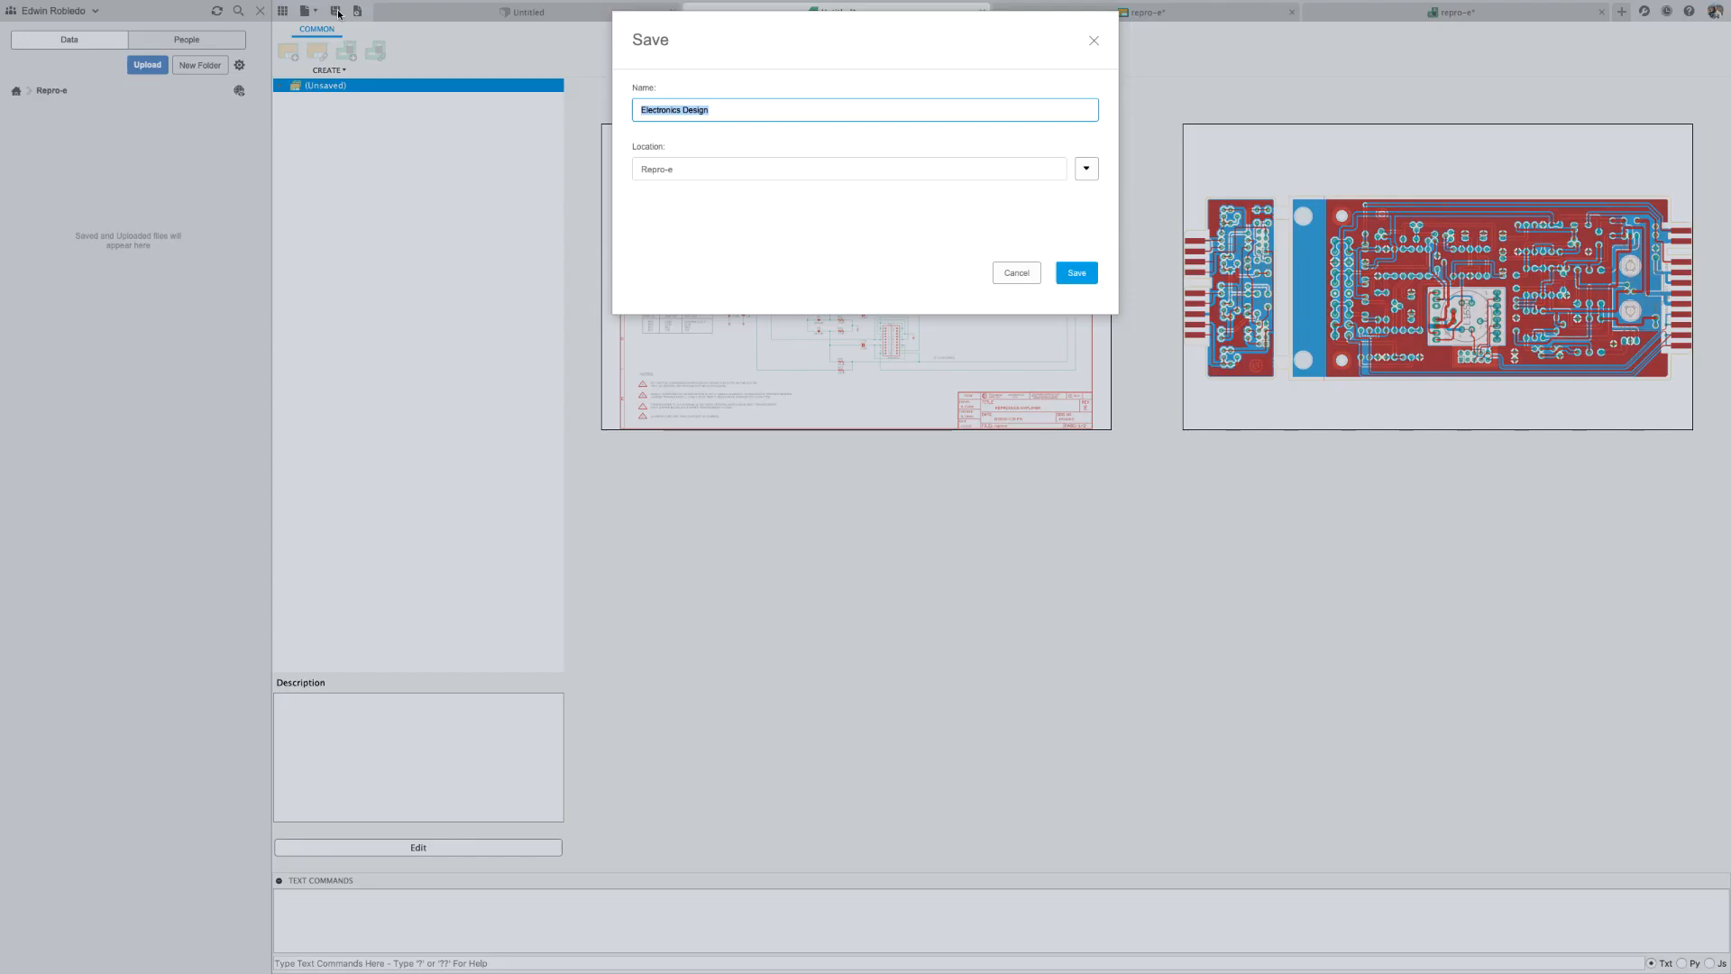
{"action": "type", "text": "Repl"}
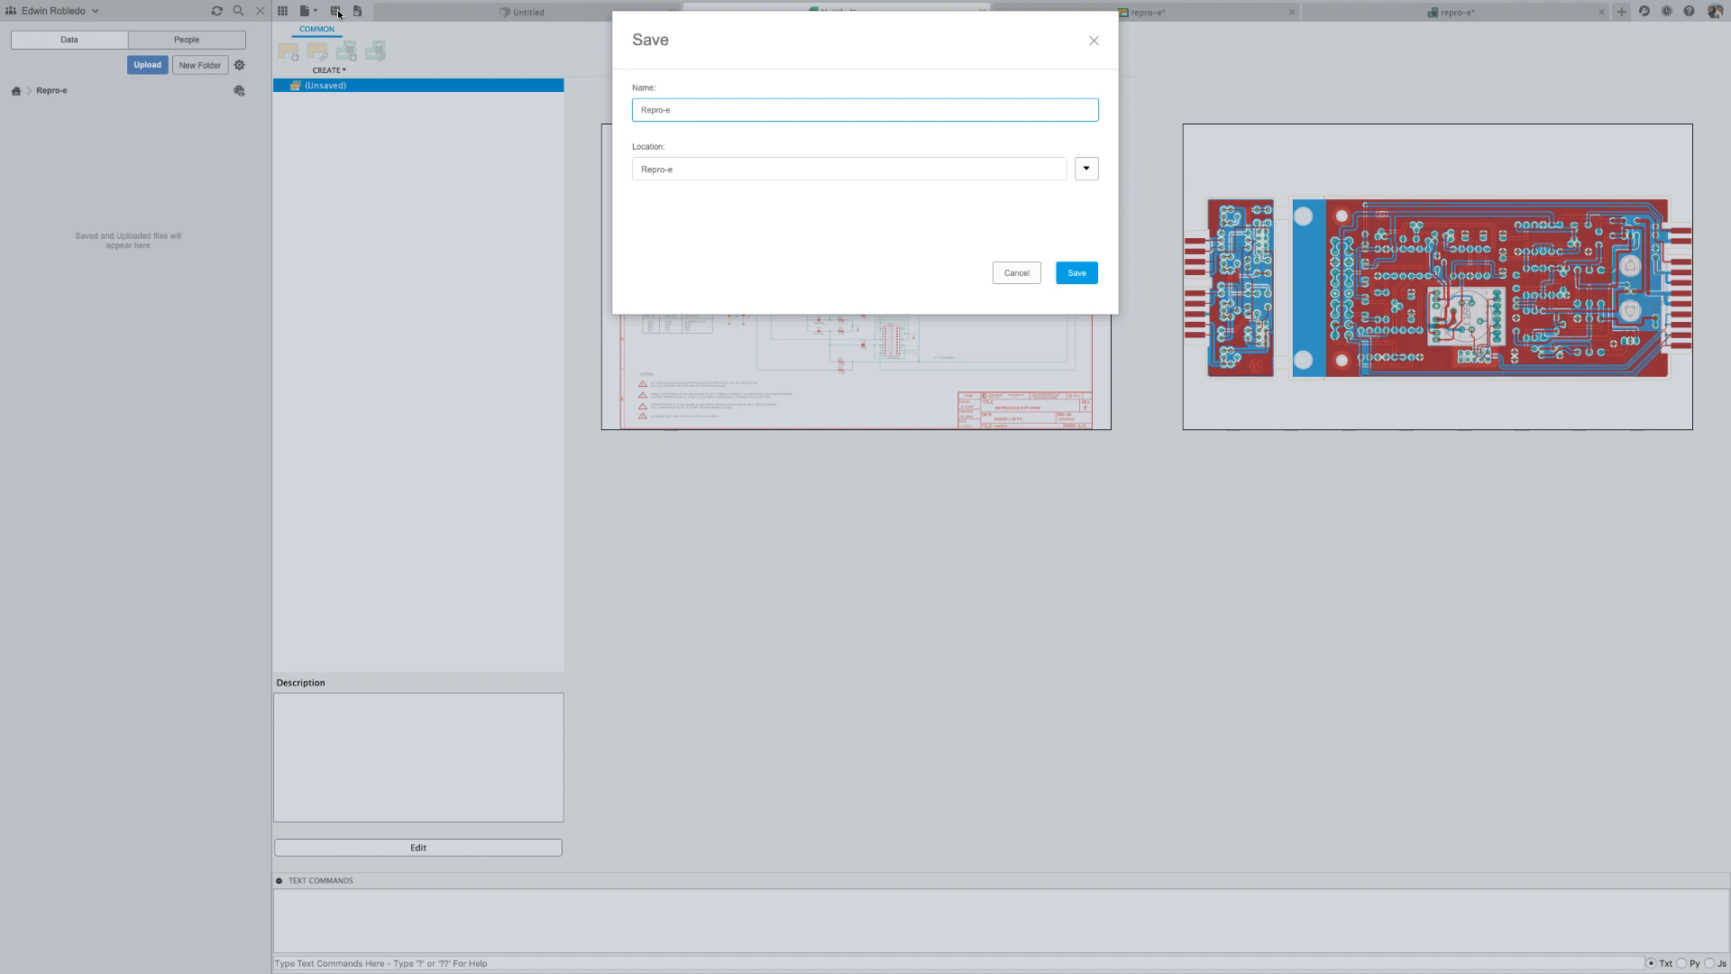
{"action": "mouse_move", "coordinate": [1082, 295]}
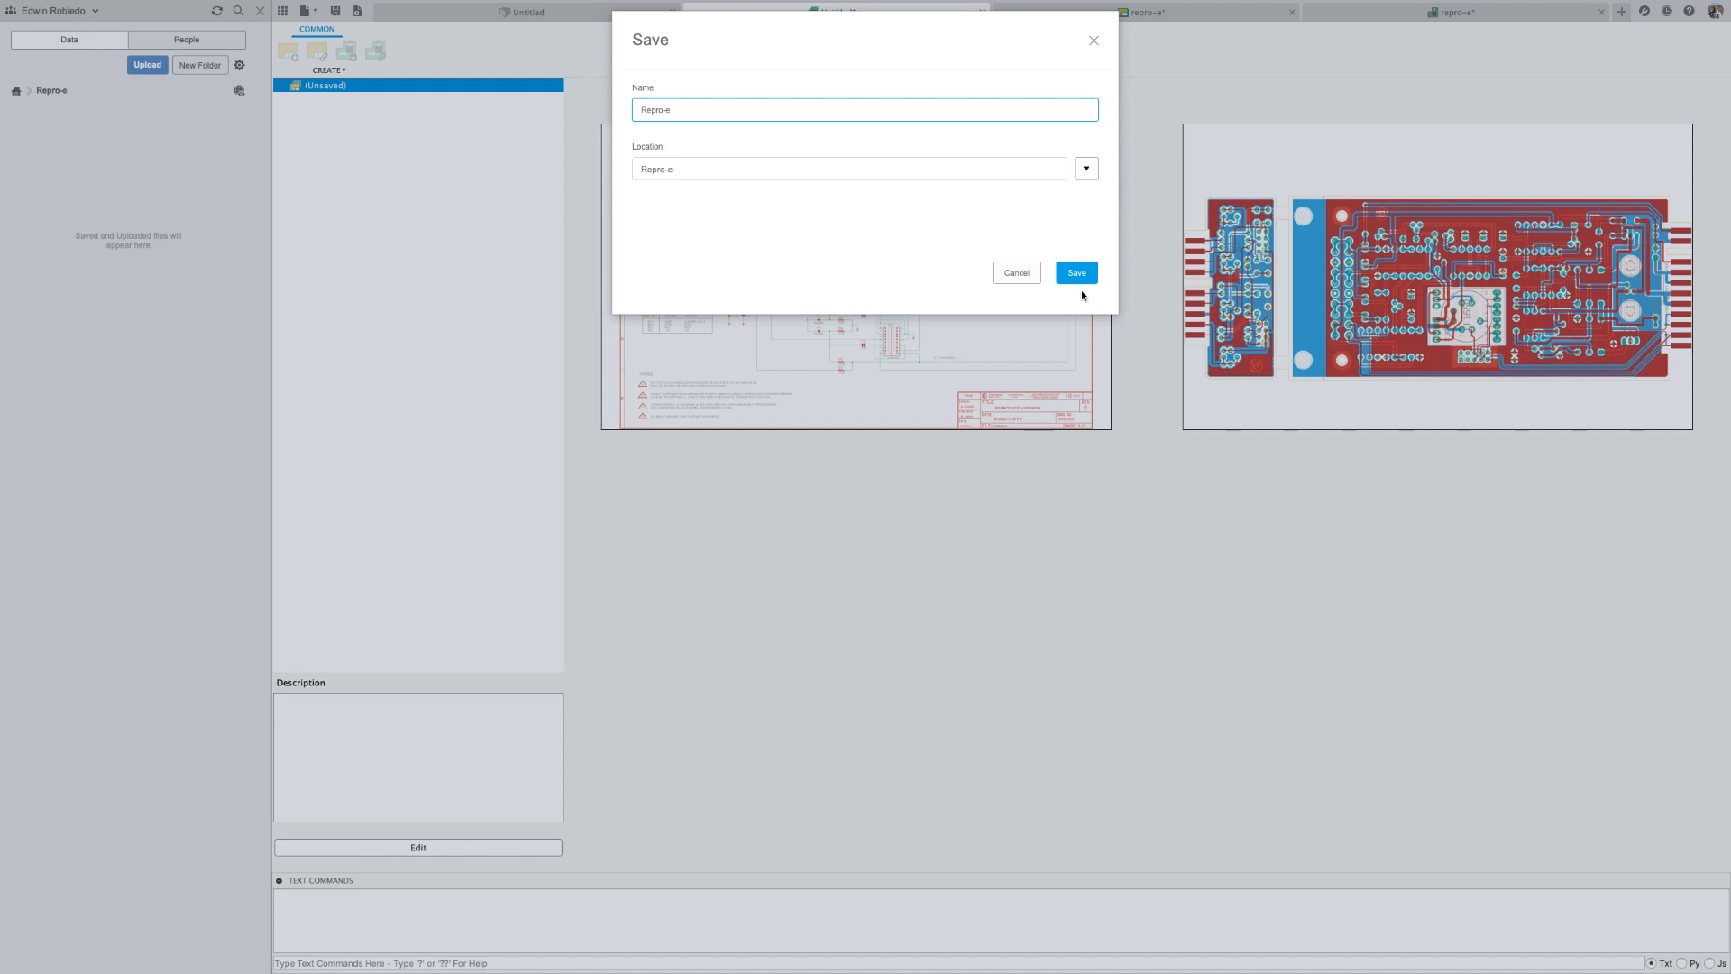
{"action": "left_click", "coordinate": [1076, 273]}
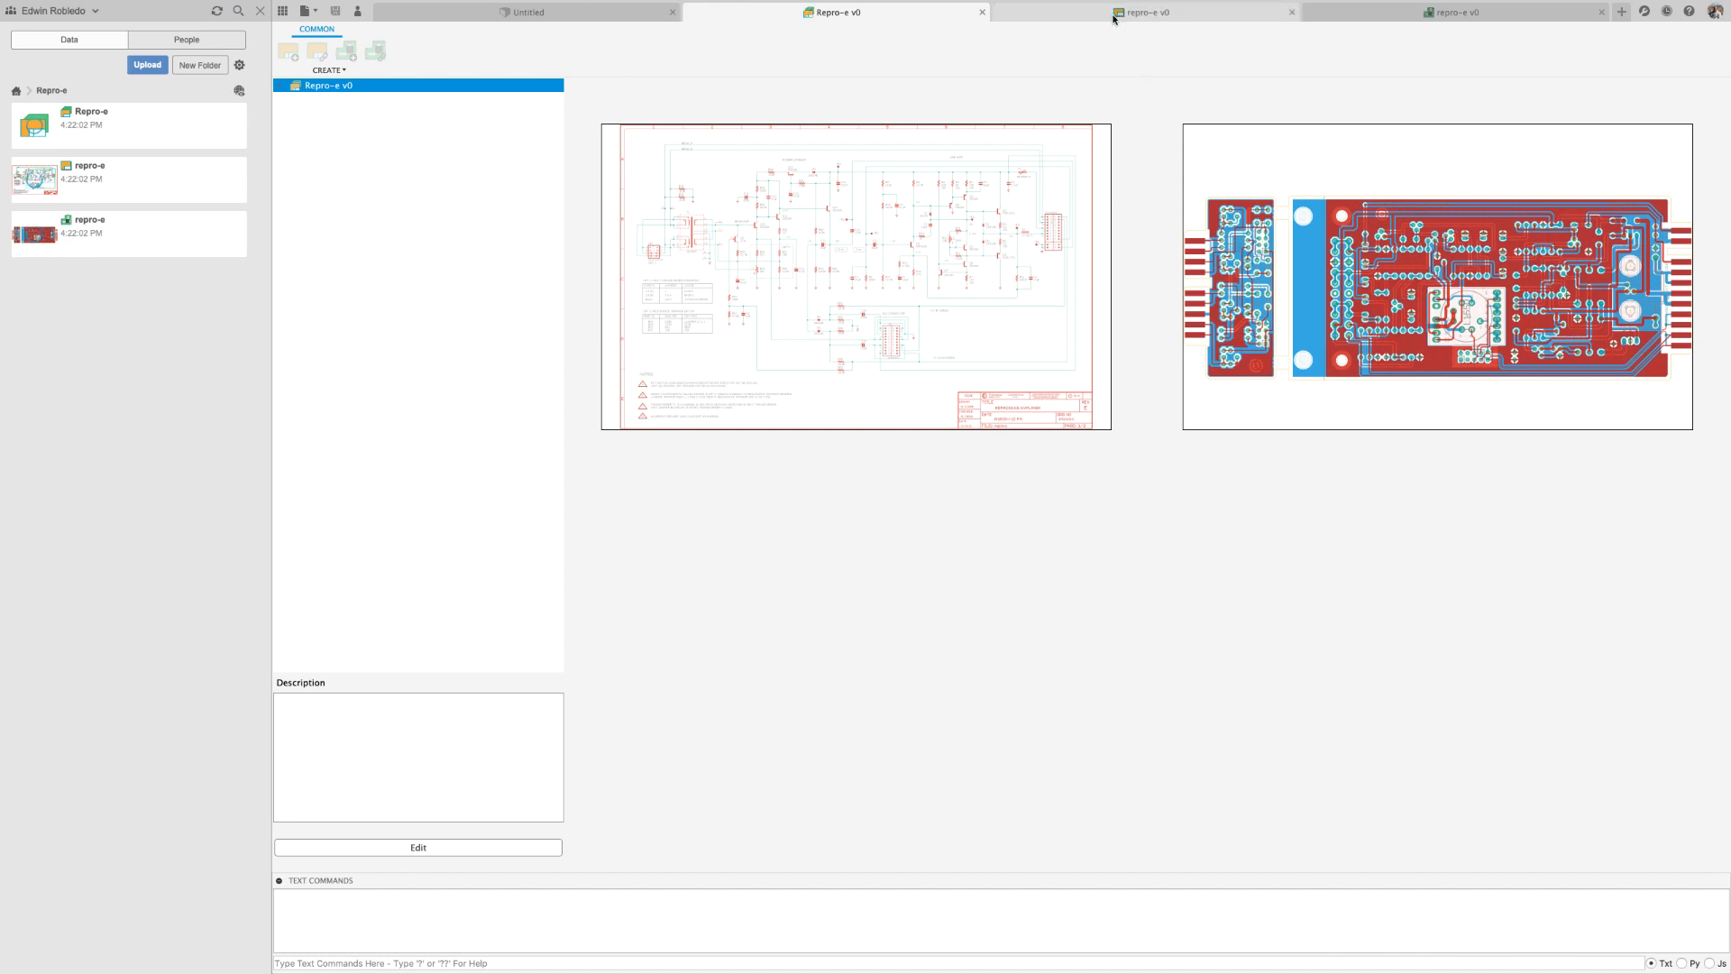
{"action": "left_click", "coordinate": [1154, 12]}
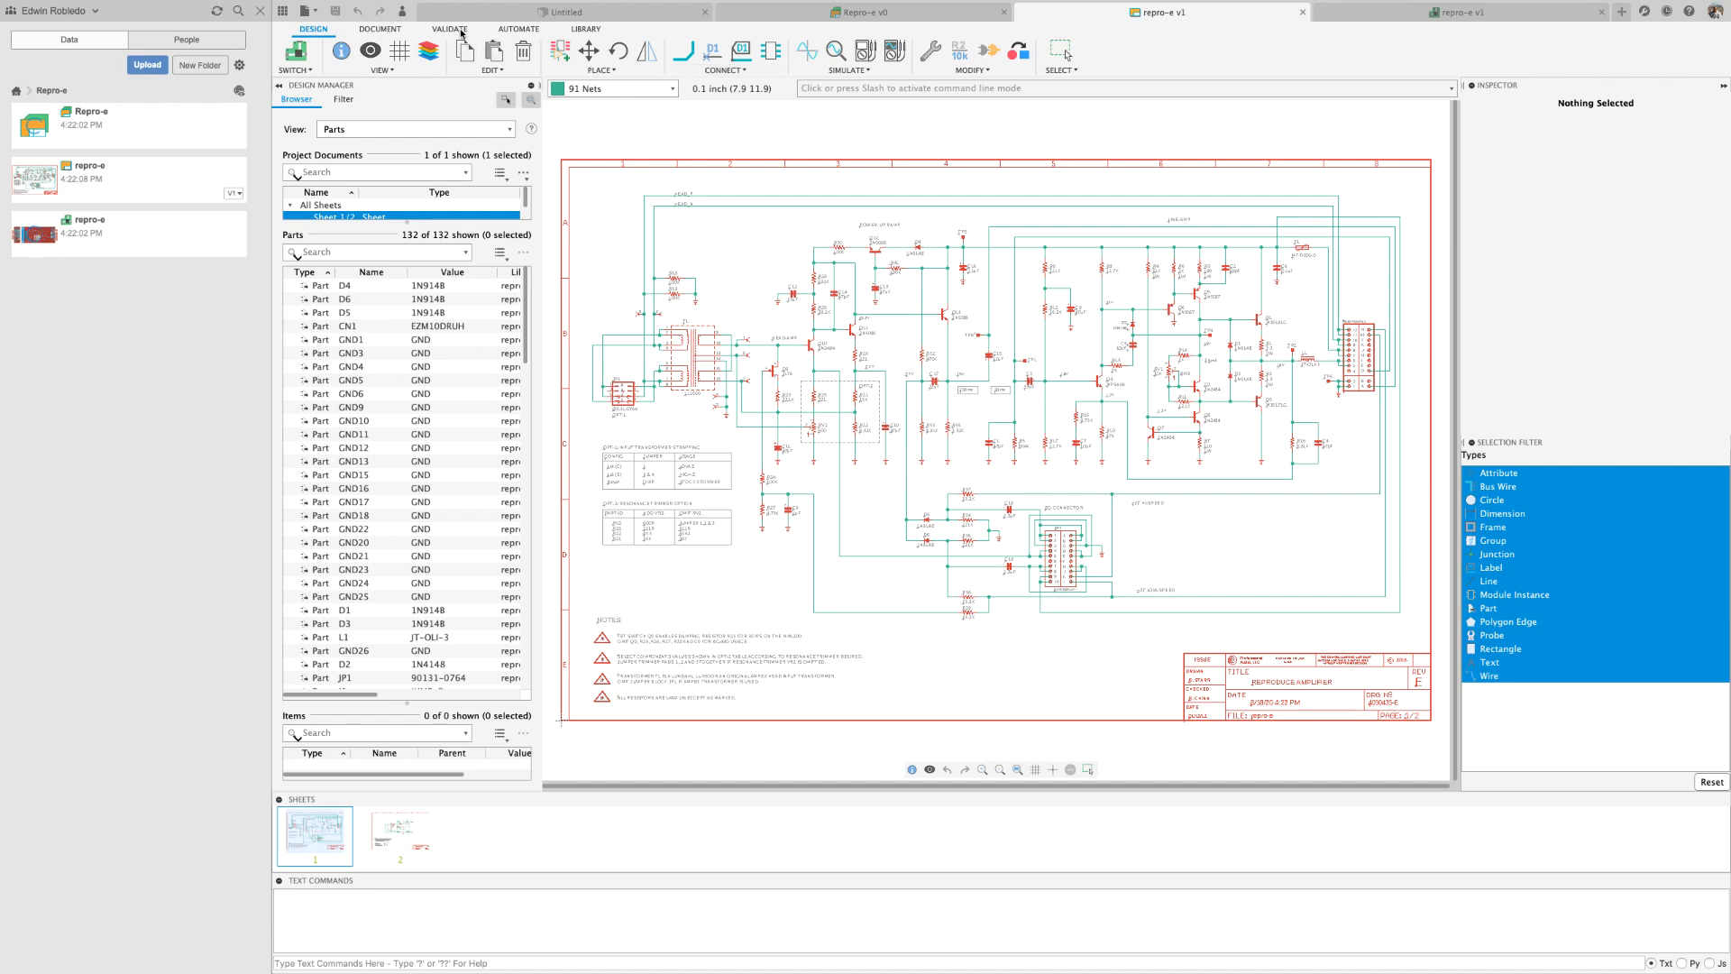
{"action": "left_click", "coordinate": [448, 30]}
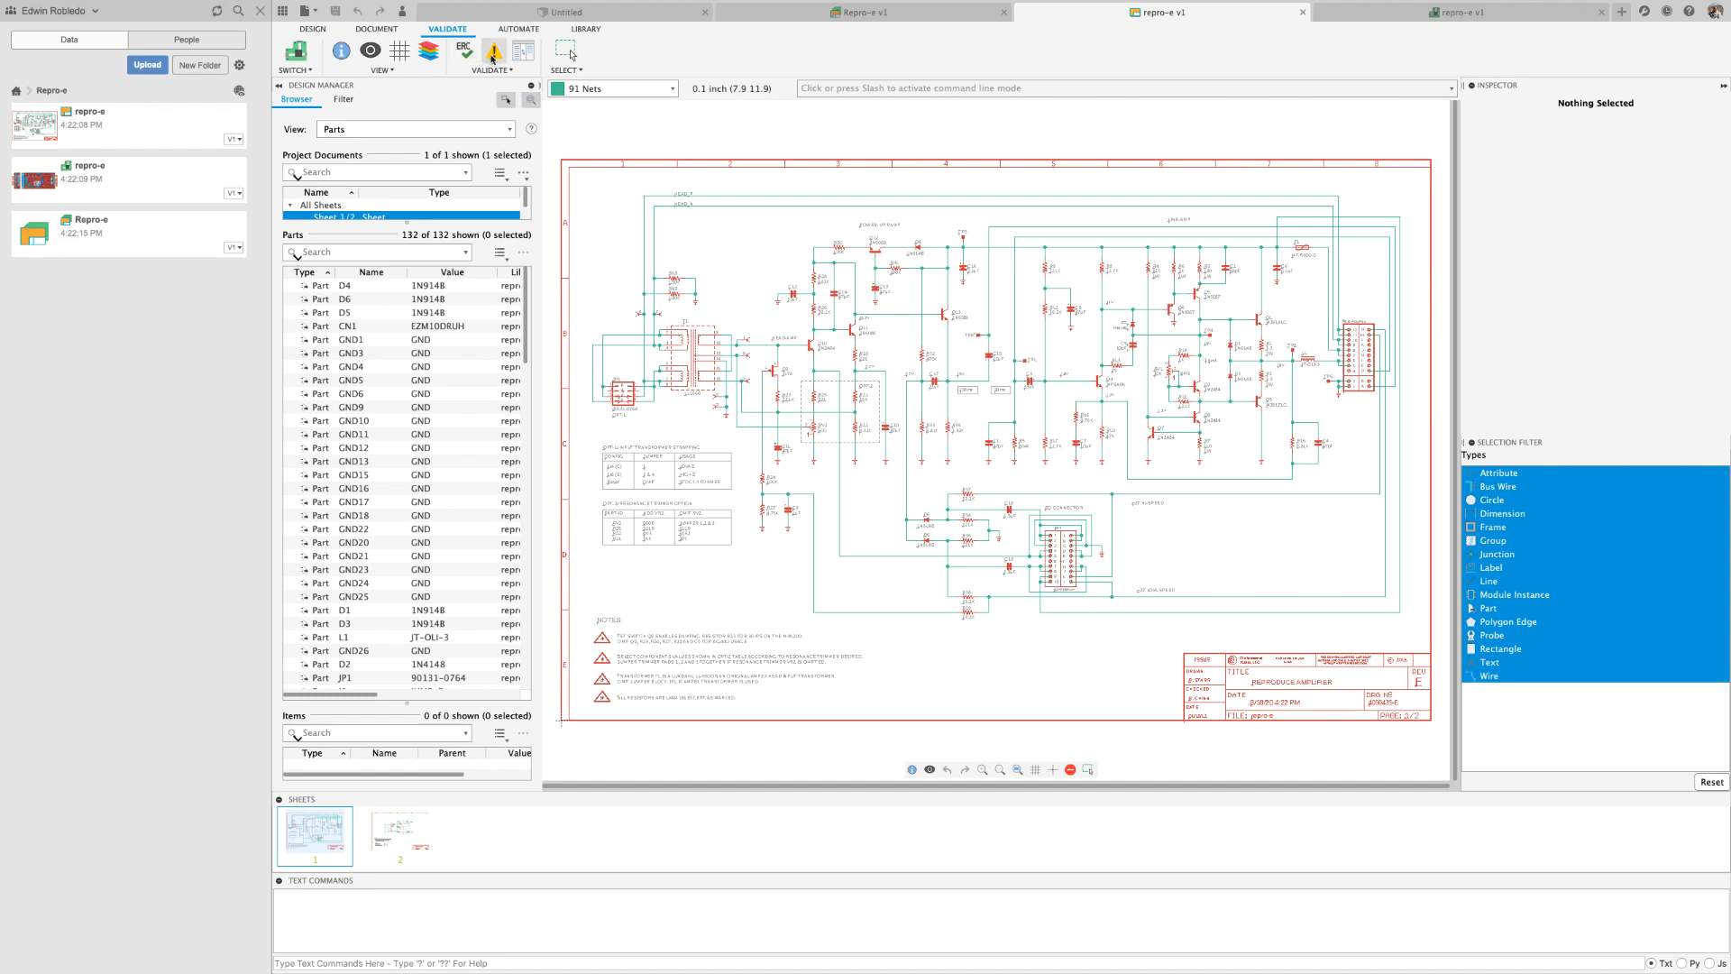
{"action": "left_click", "coordinate": [462, 47]}
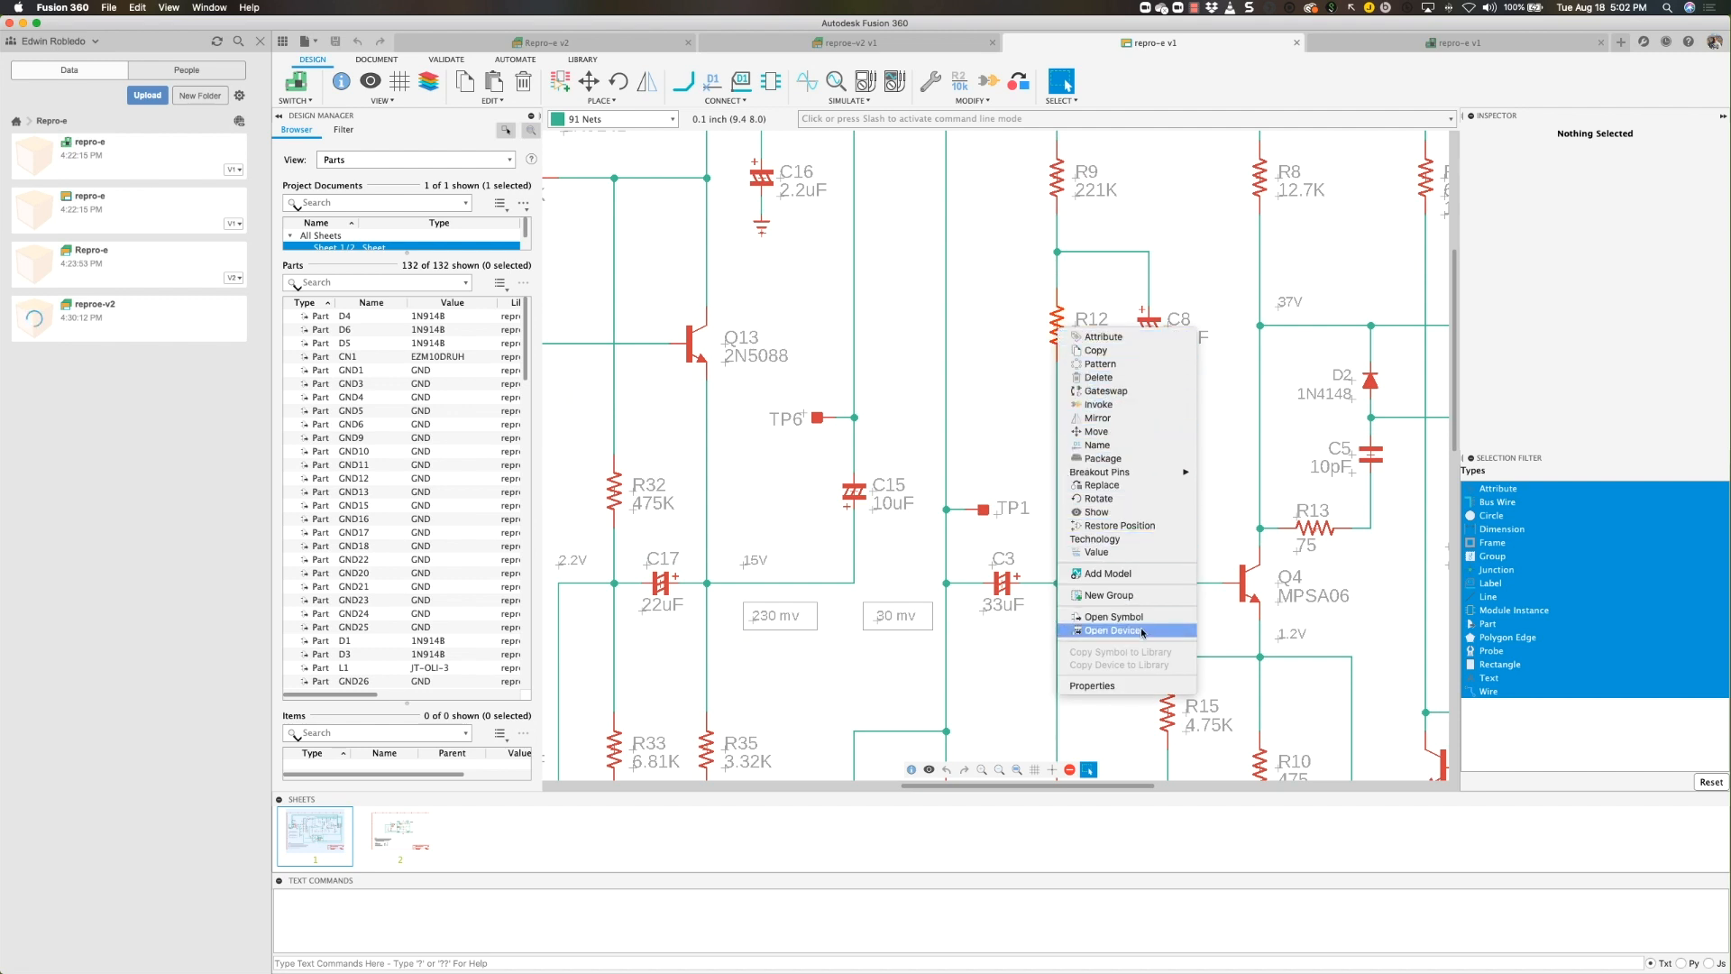
{"action": "left_click", "coordinate": [1114, 629]}
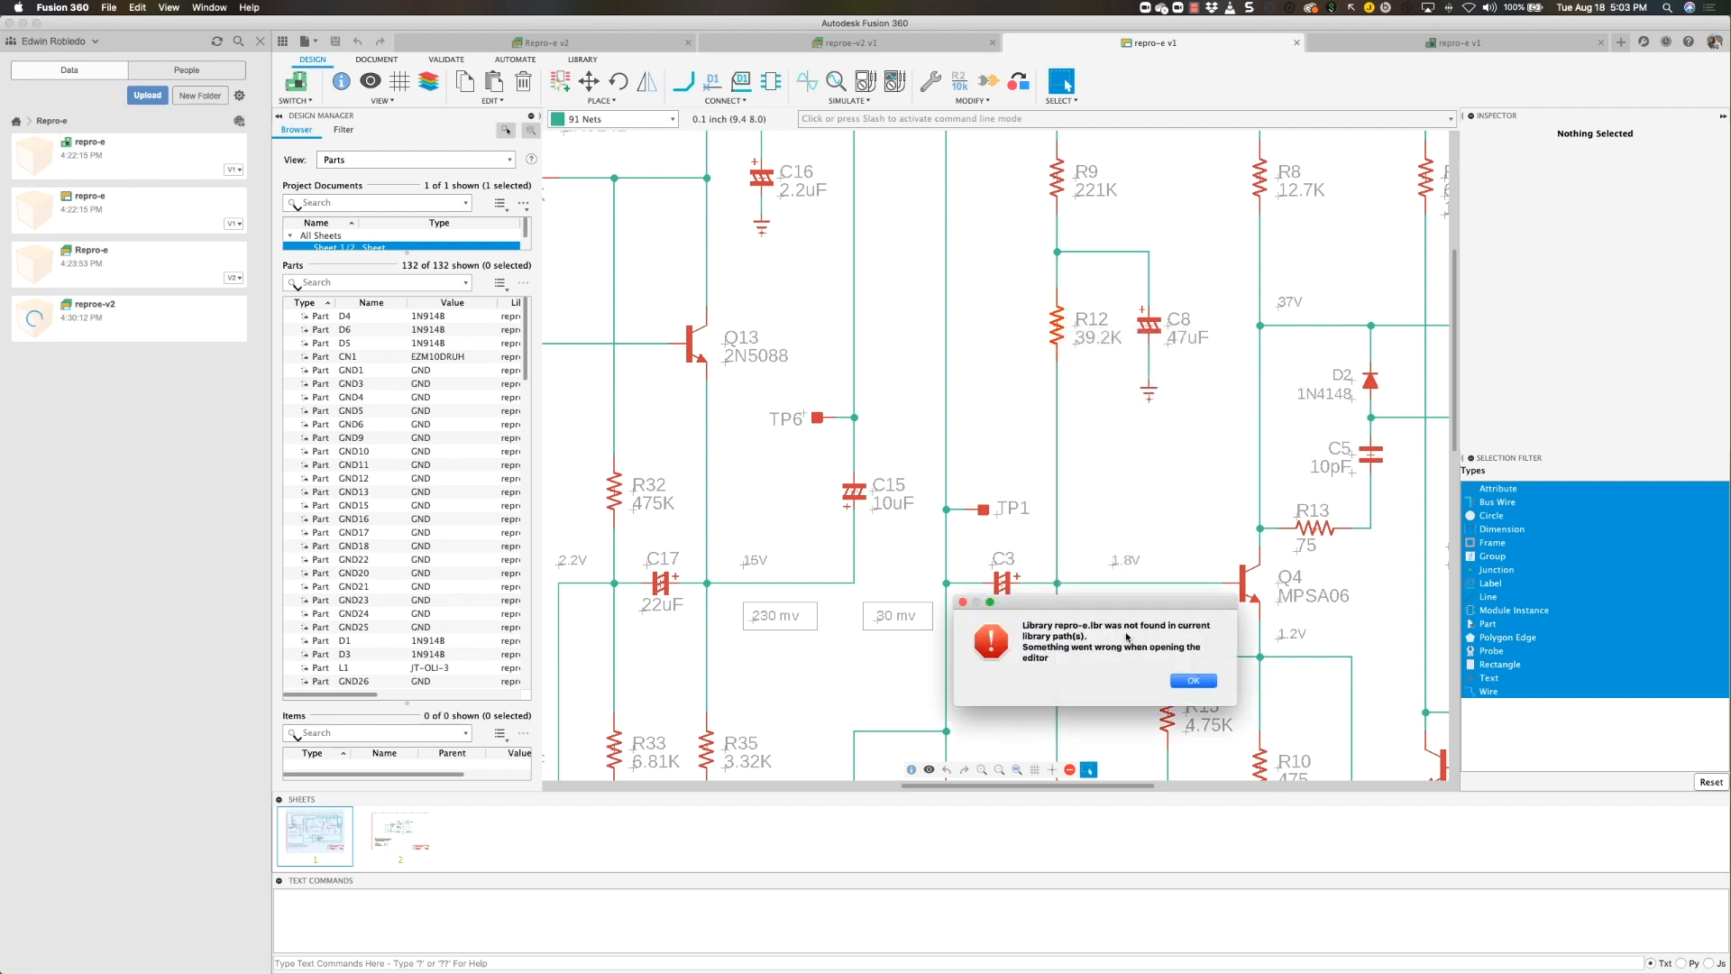
{"action": "left_click", "coordinate": [1192, 679]}
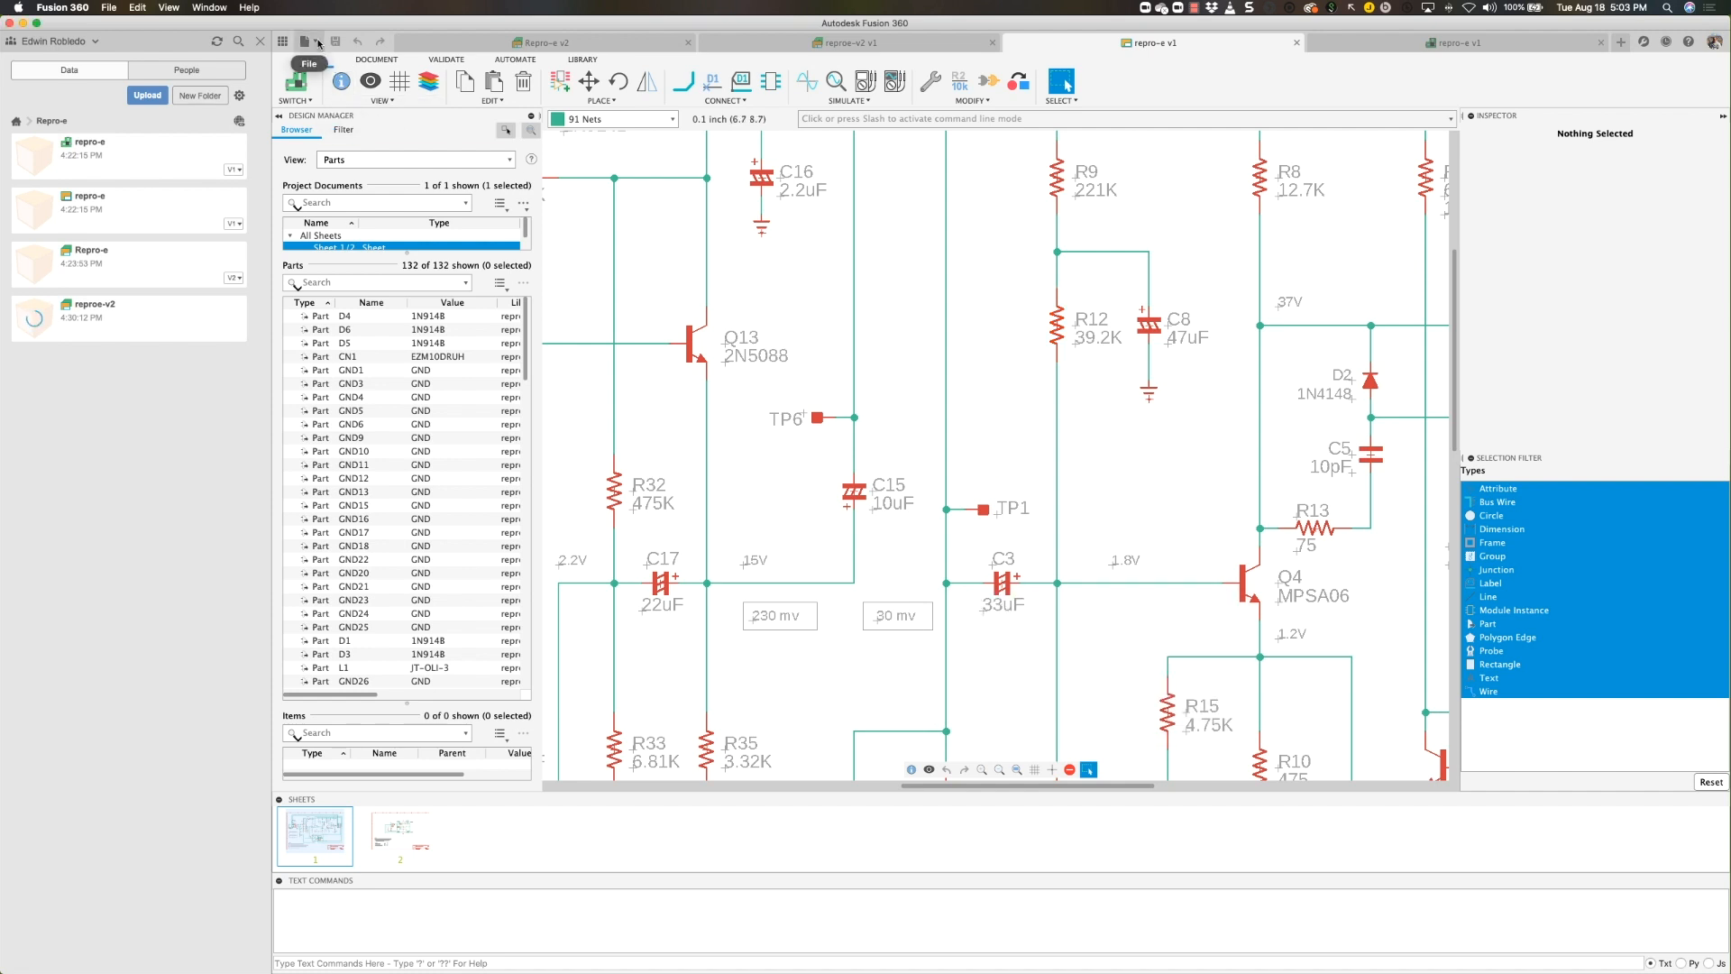
- Open the repro-e.lbr EAGLE library from the computer
{"action": "left_click", "coordinate": [303, 42]}
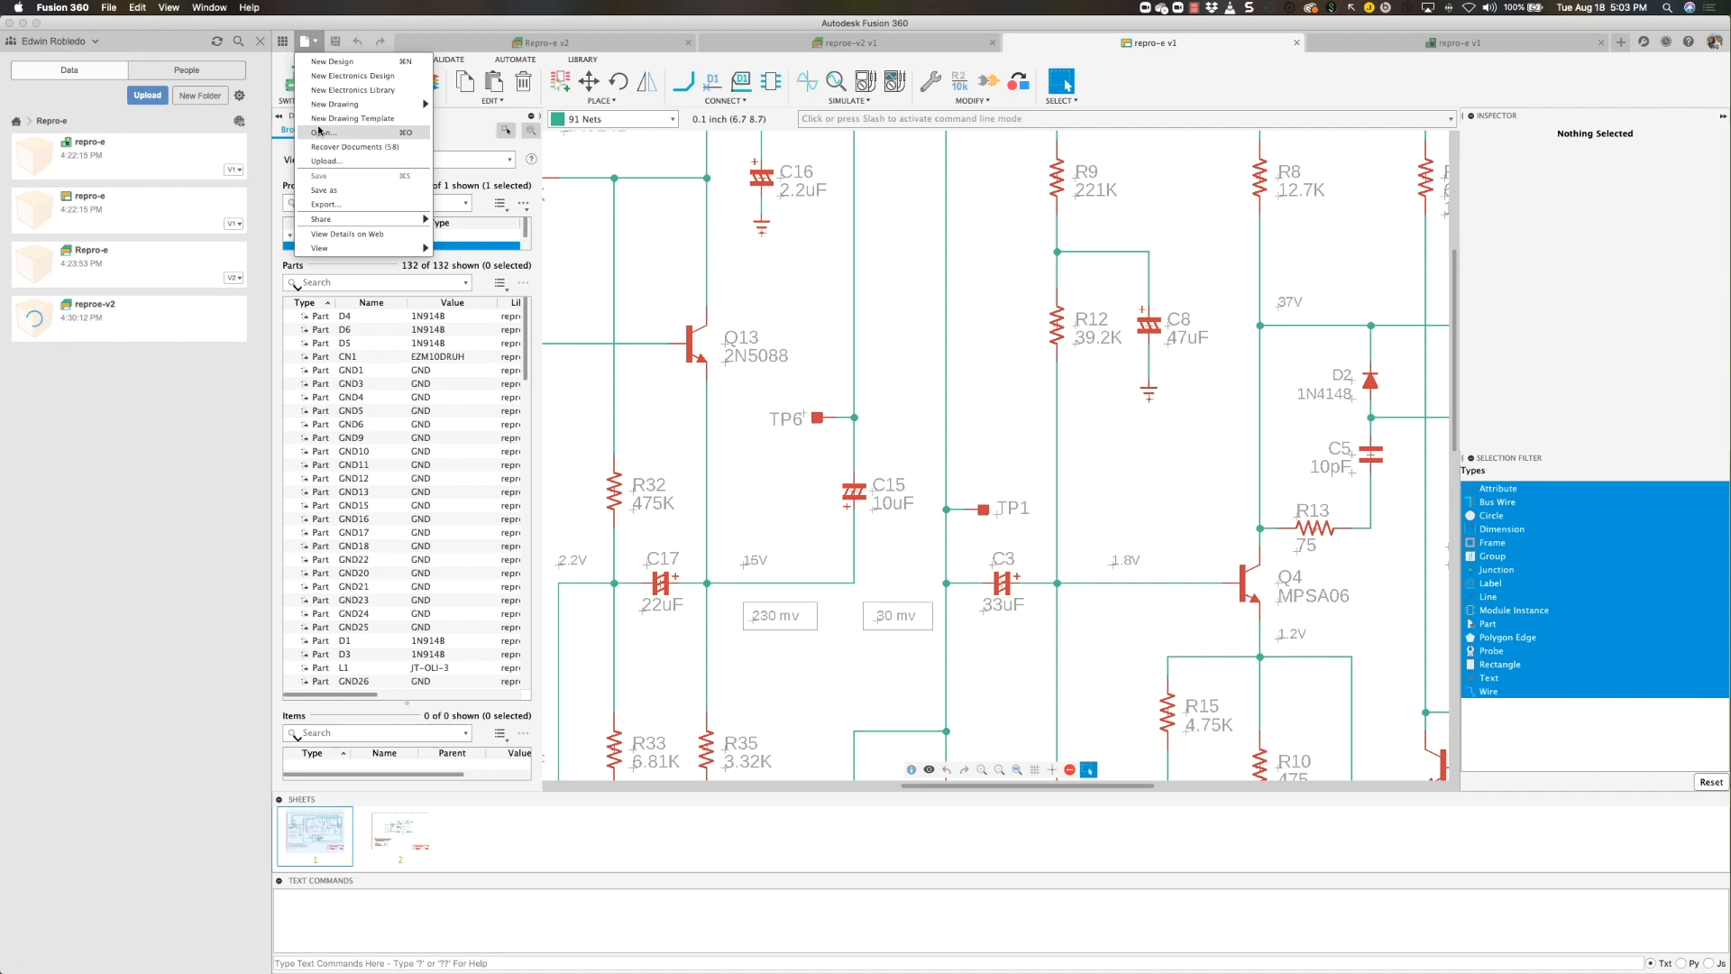
{"action": "left_click", "coordinate": [322, 132]}
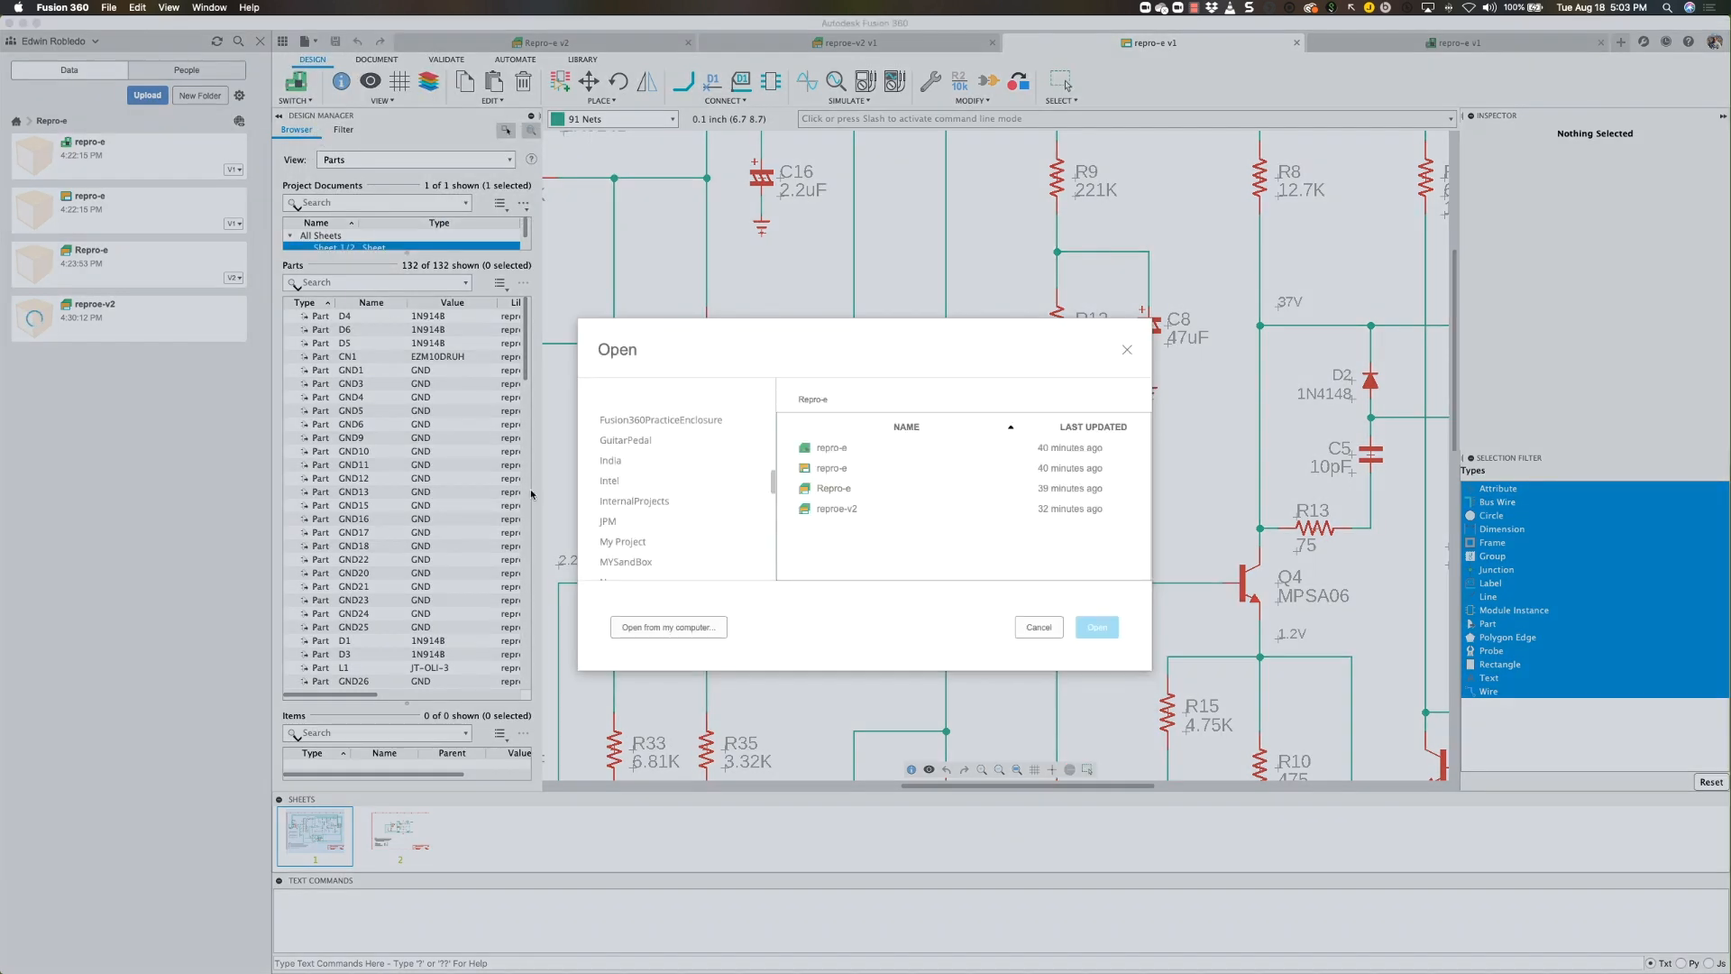
{"action": "left_click", "coordinate": [668, 626]}
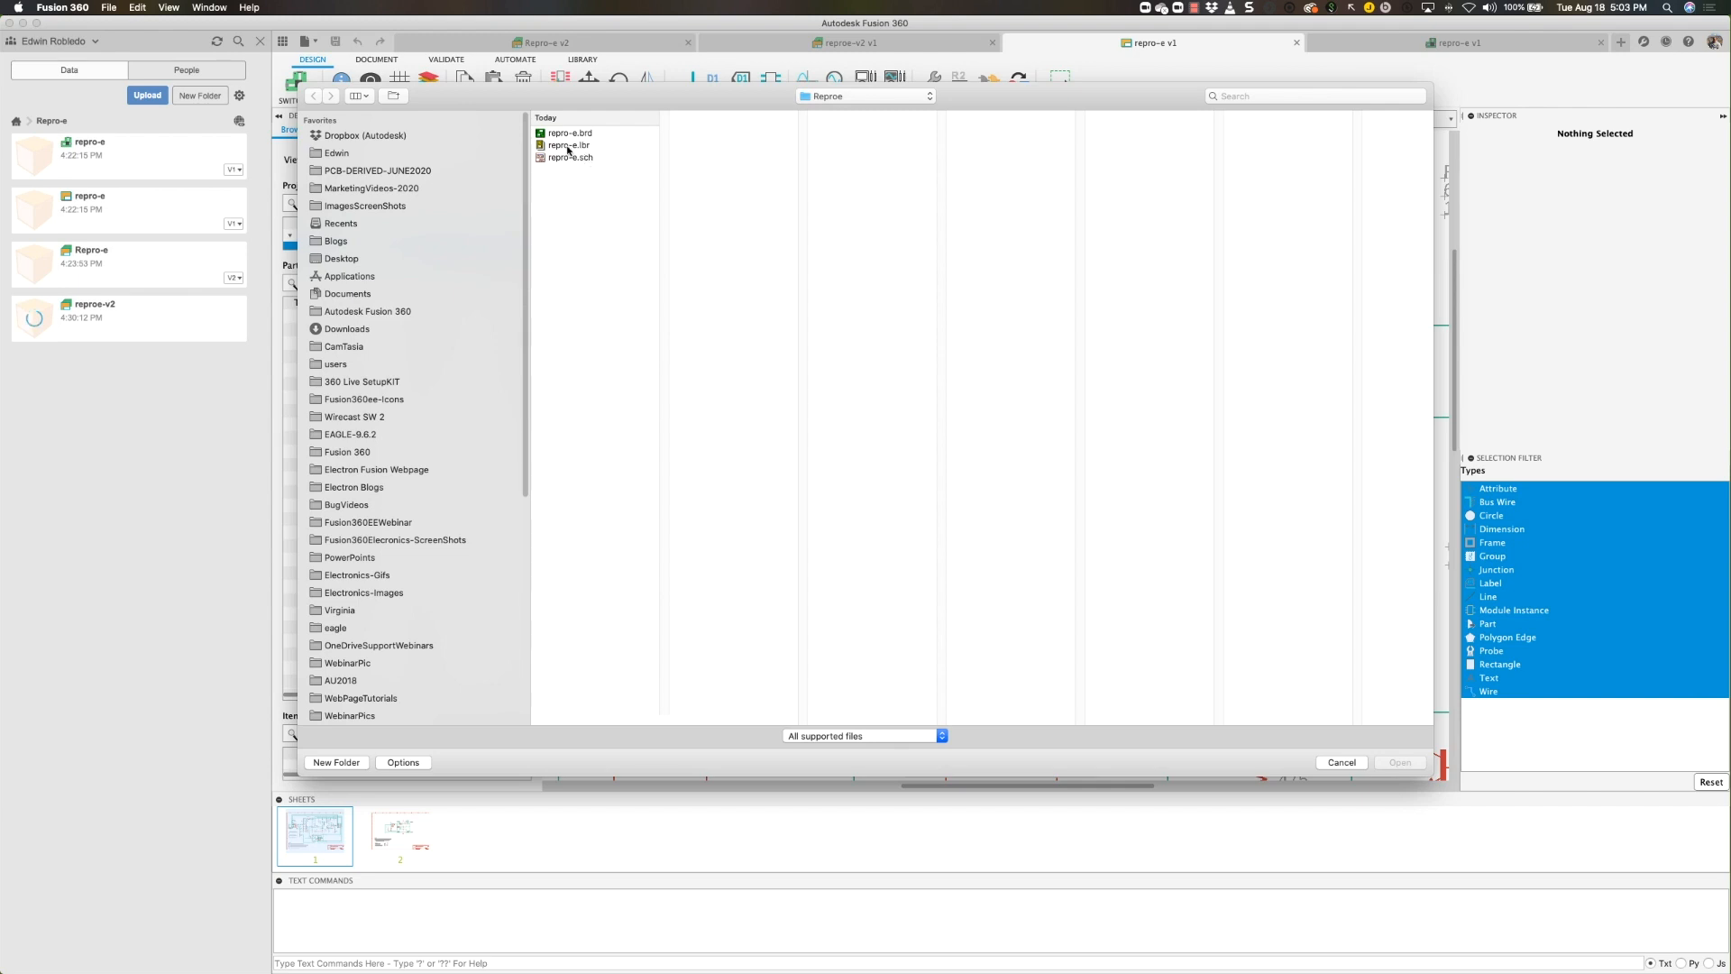
{"action": "left_click", "coordinate": [569, 145]}
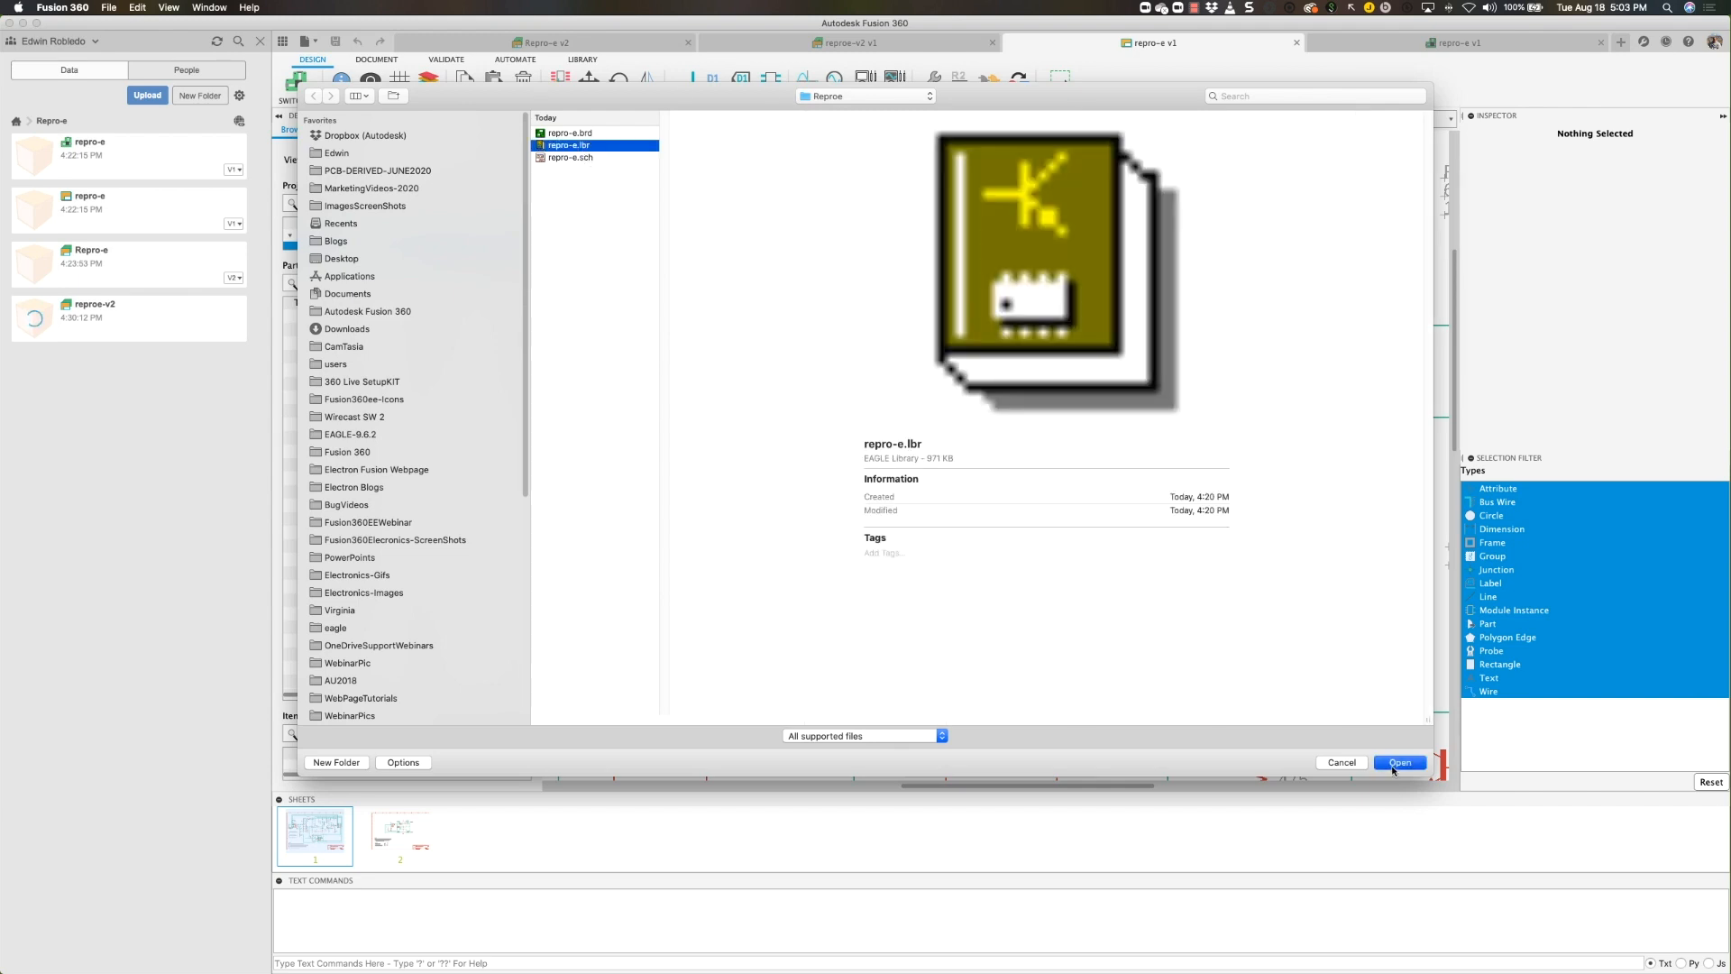
{"action": "left_click", "coordinate": [1400, 762]}
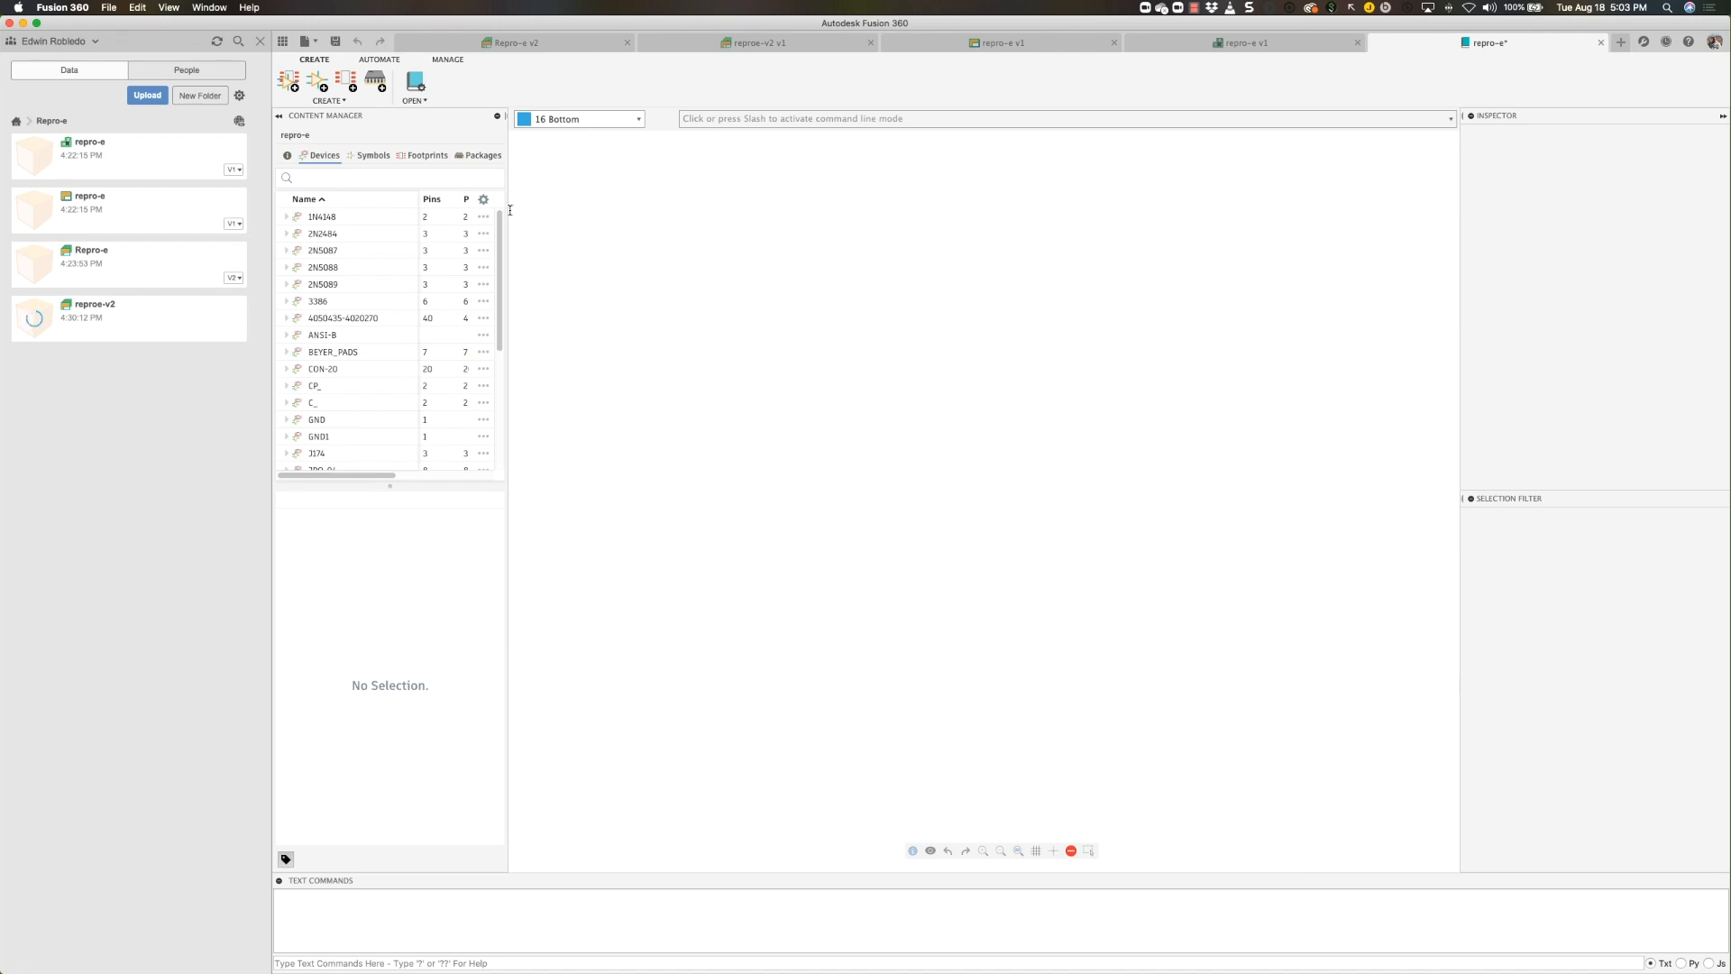
- Save the imported library as repro-e in the Repro-e project
{"action": "left_click", "coordinate": [307, 41]}
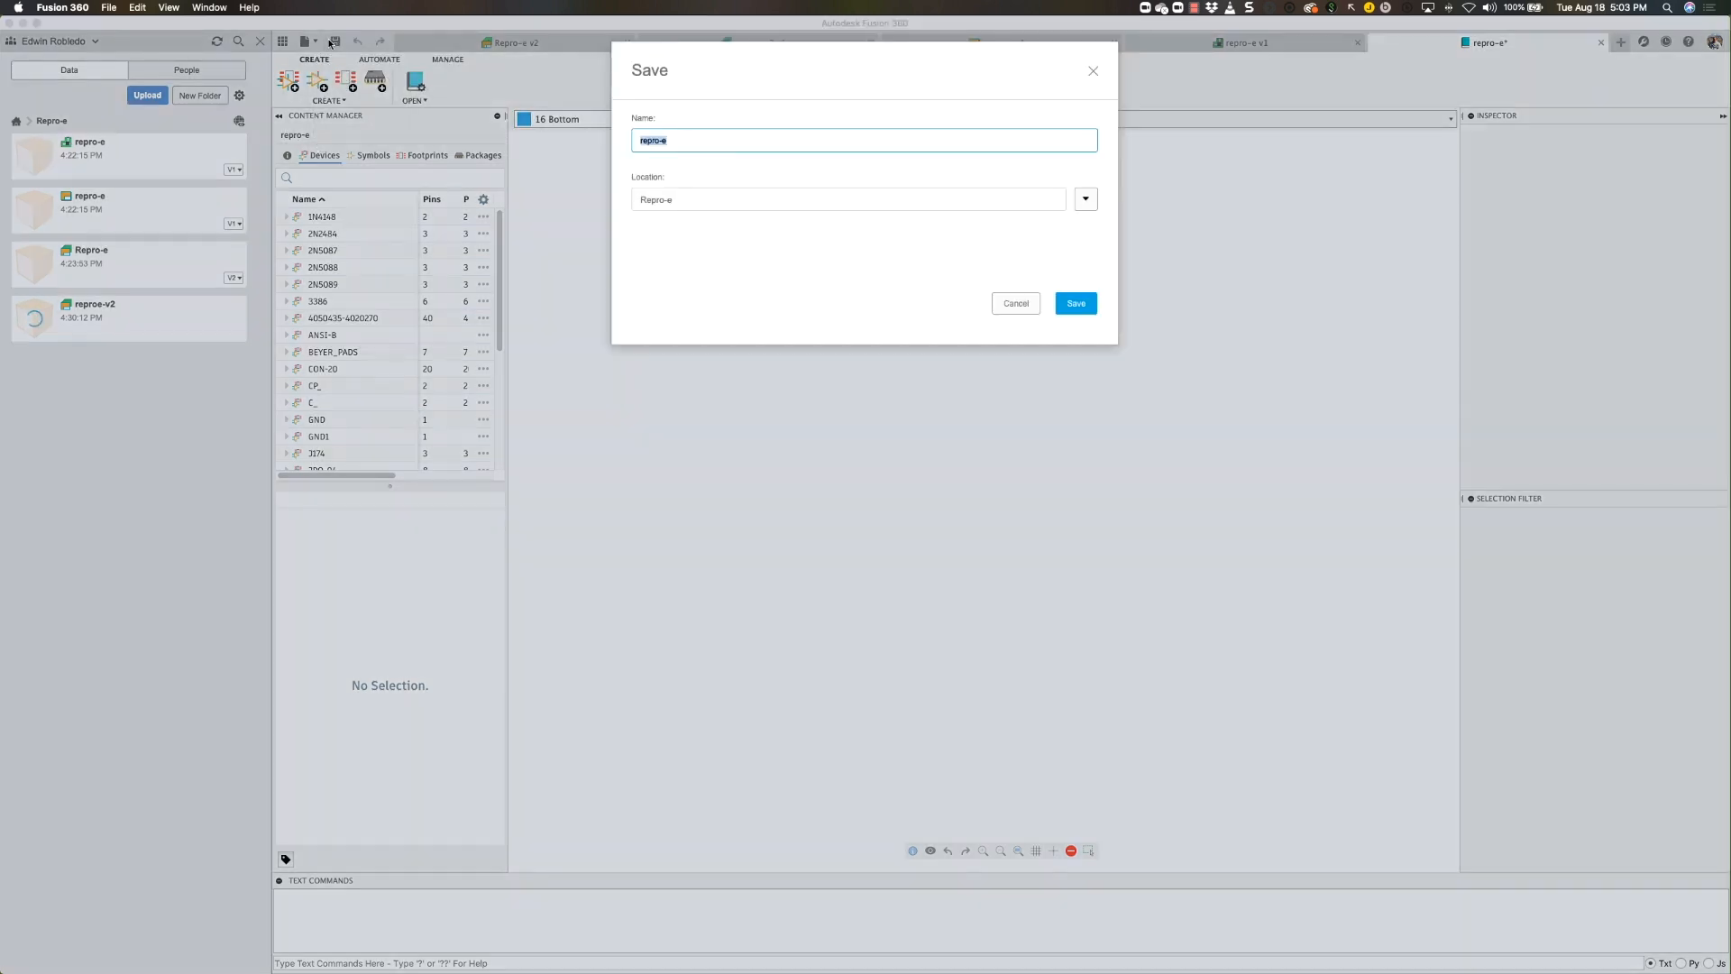
{"action": "left_click", "coordinate": [1075, 303]}
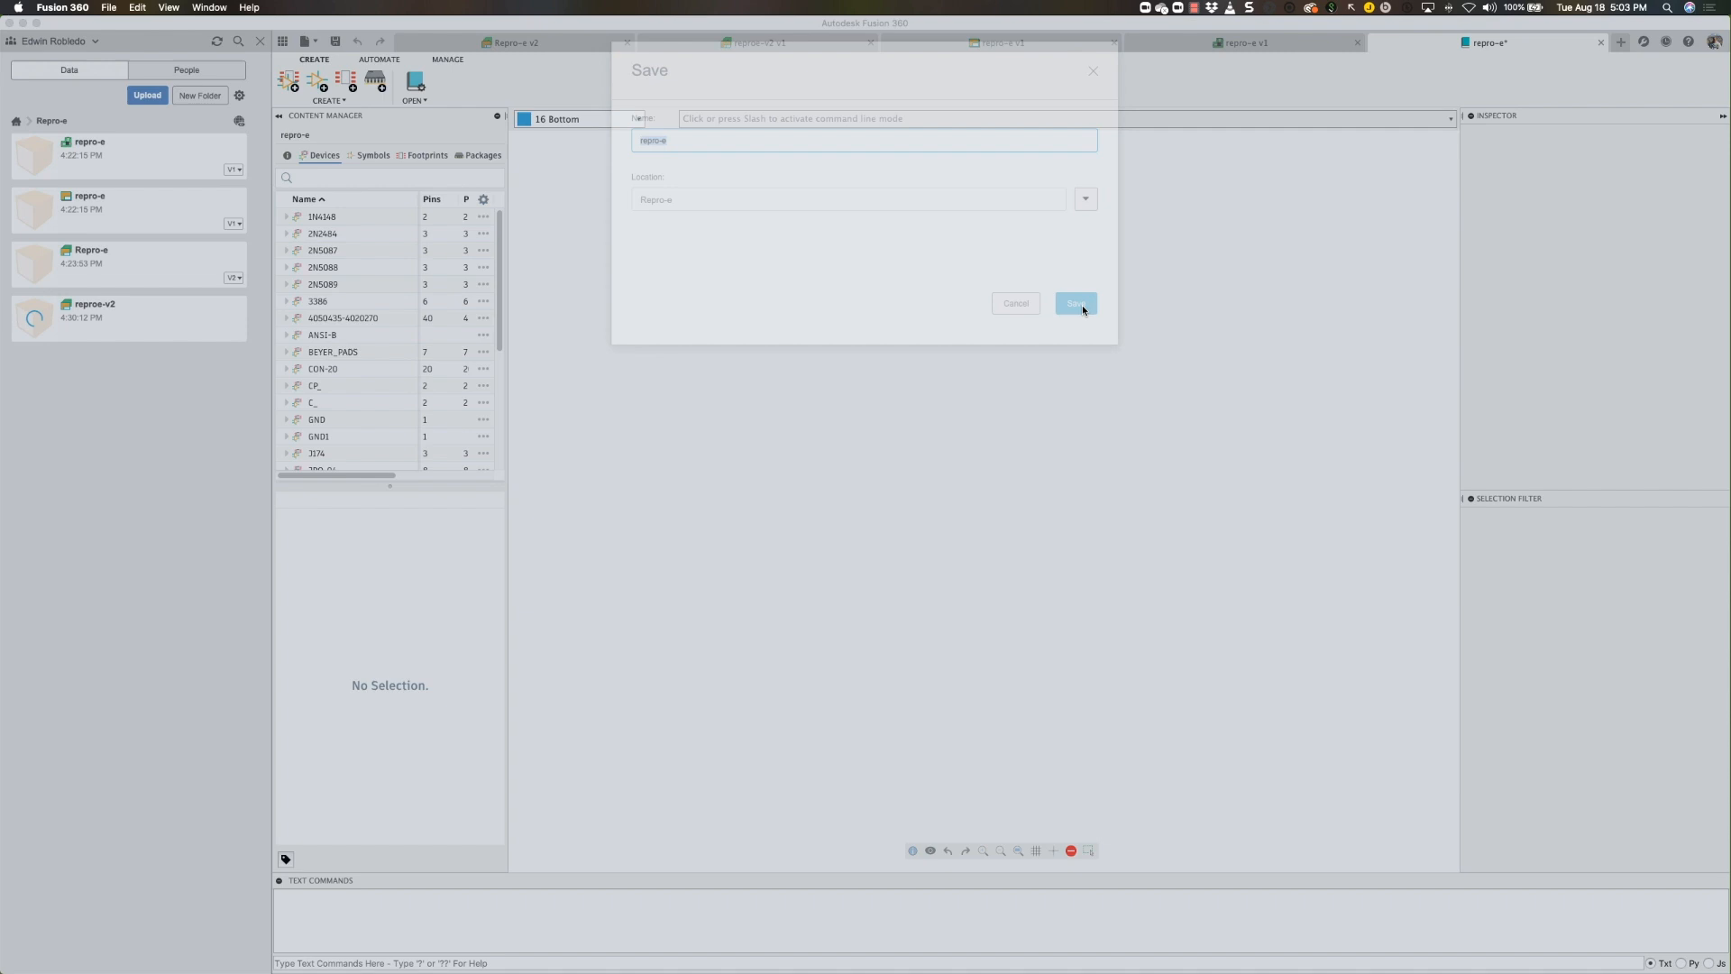
{"action": "left_click", "coordinate": [1076, 302]}
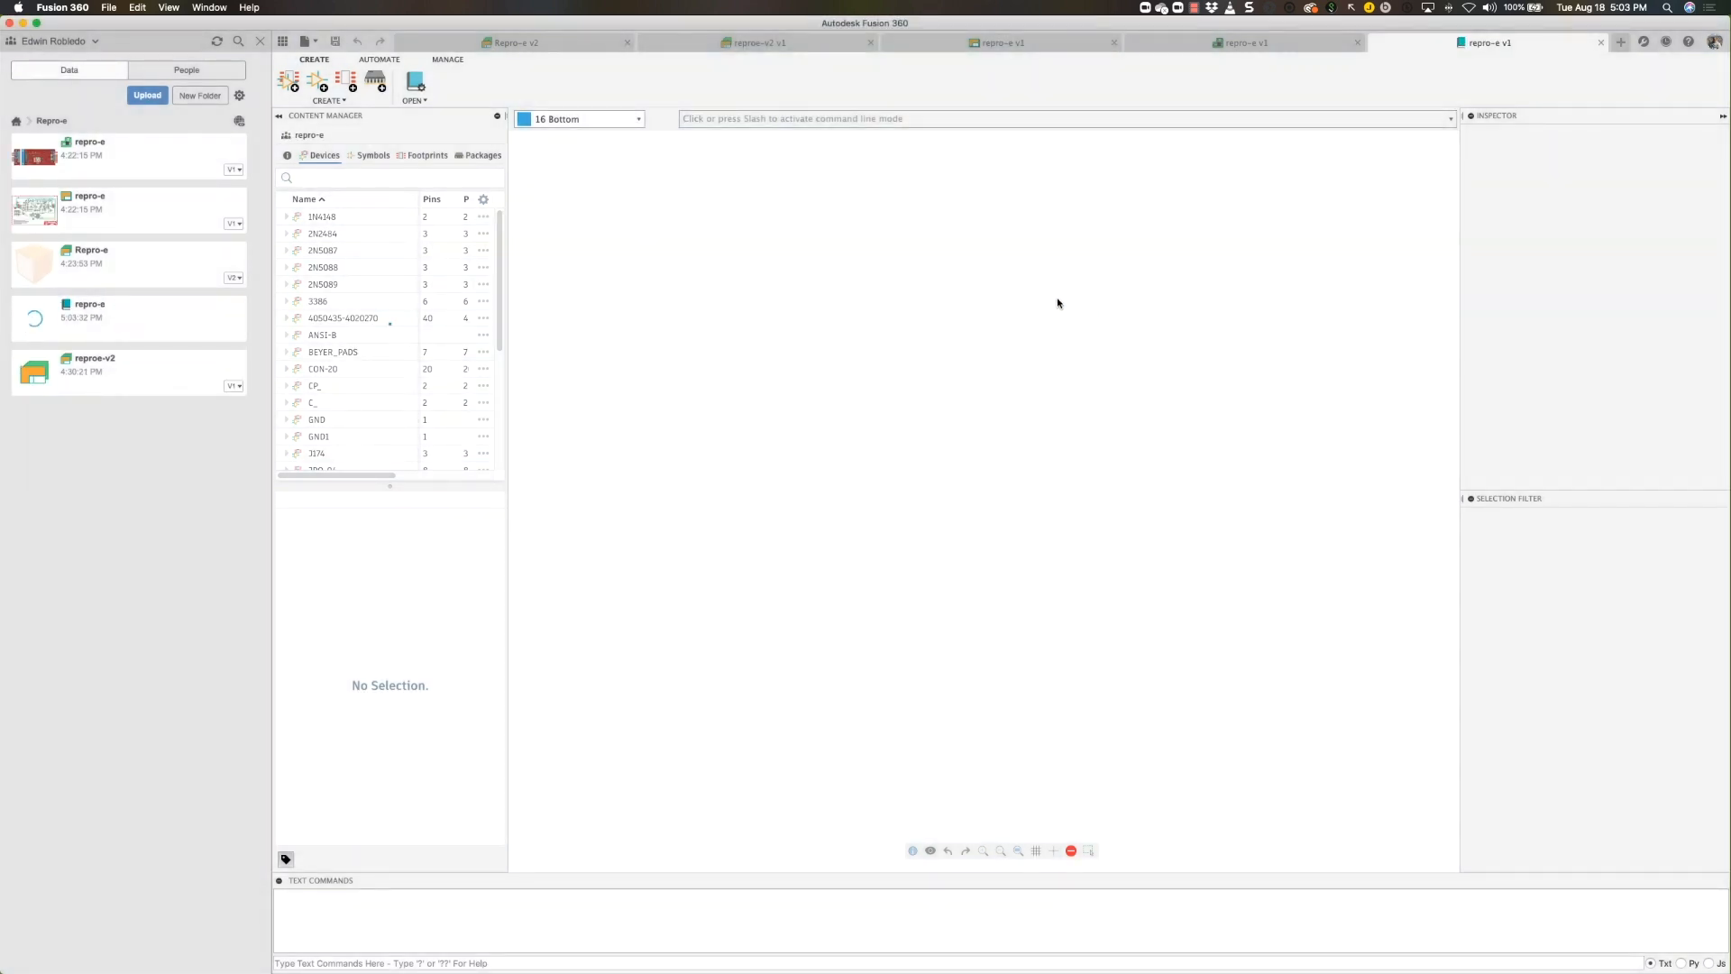
{"action": "mouse_move", "coordinate": [1024, 44]}
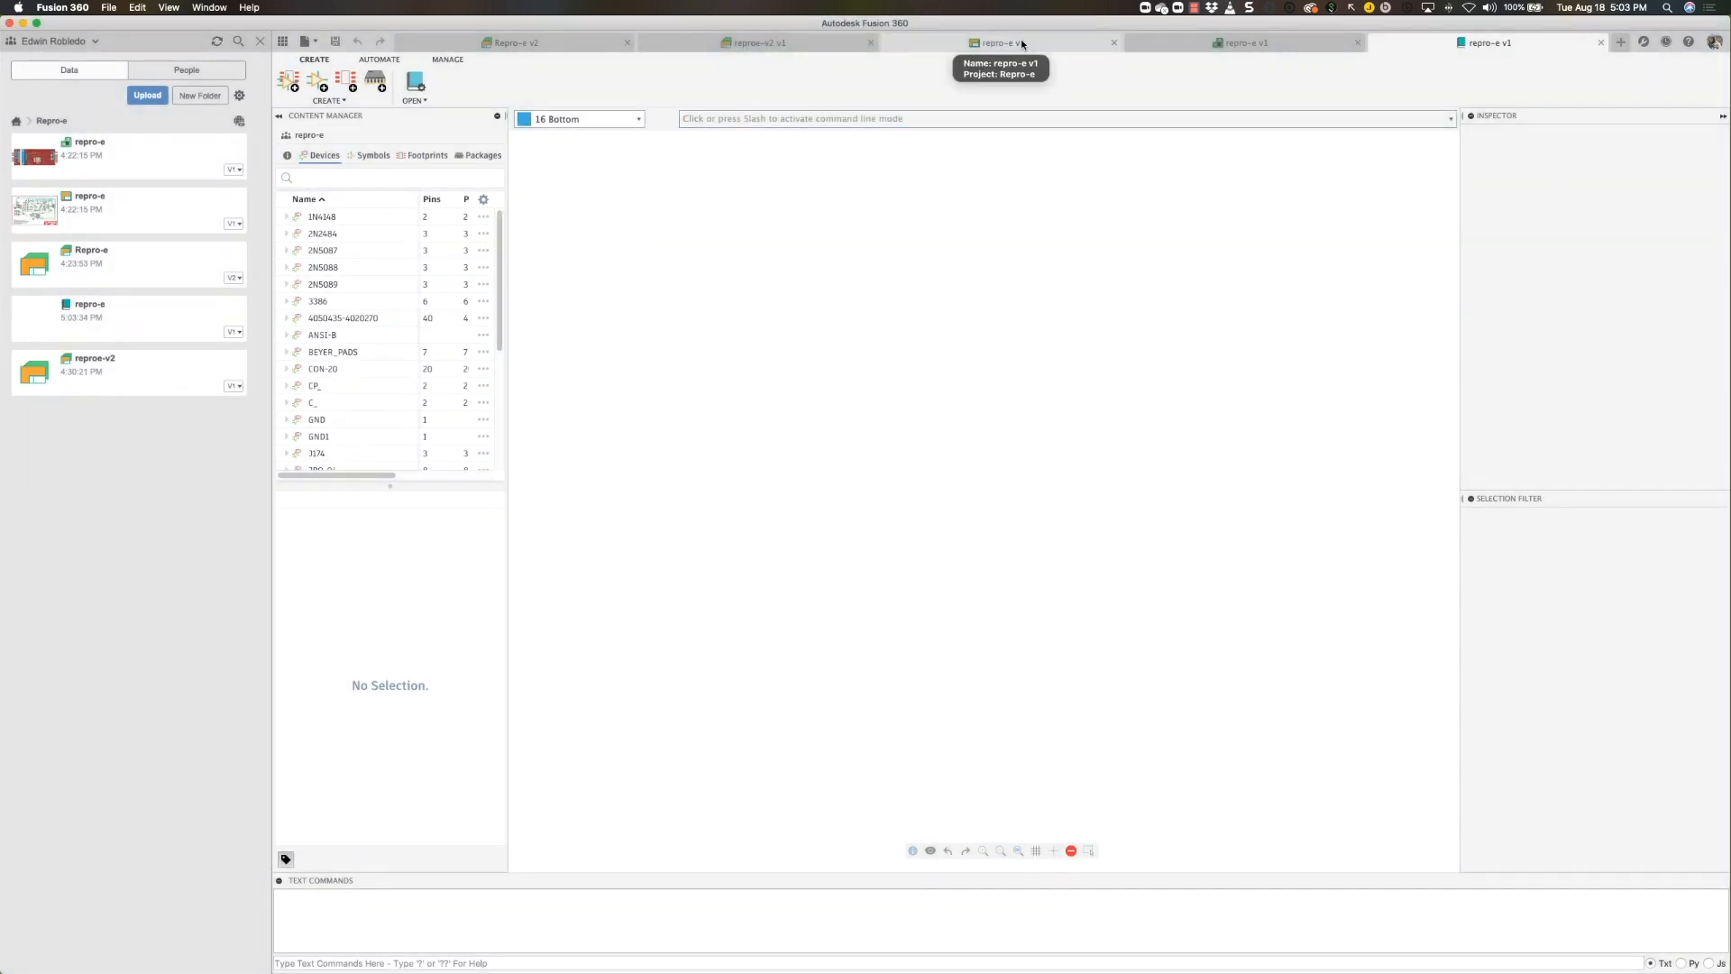
- Return to the repro-e v1 schematic, show LIBRARY tools, and open resistor R9's context menu
{"action": "left_click", "coordinate": [999, 42]}
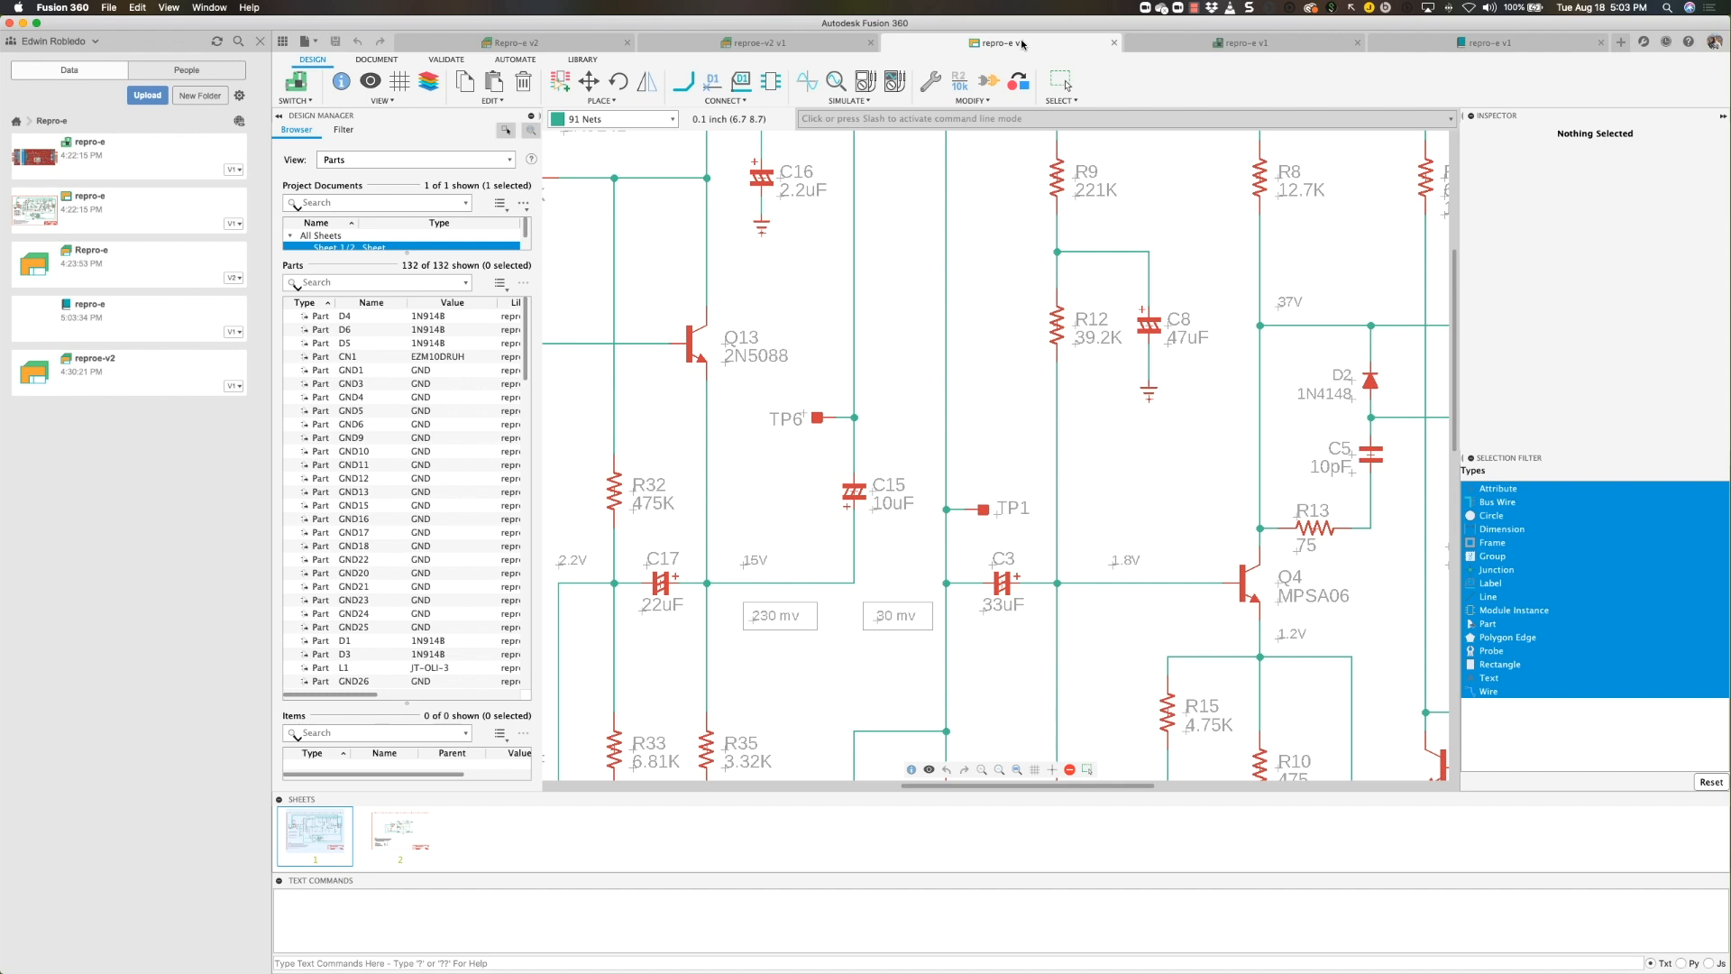
{"action": "left_click", "coordinate": [581, 60]}
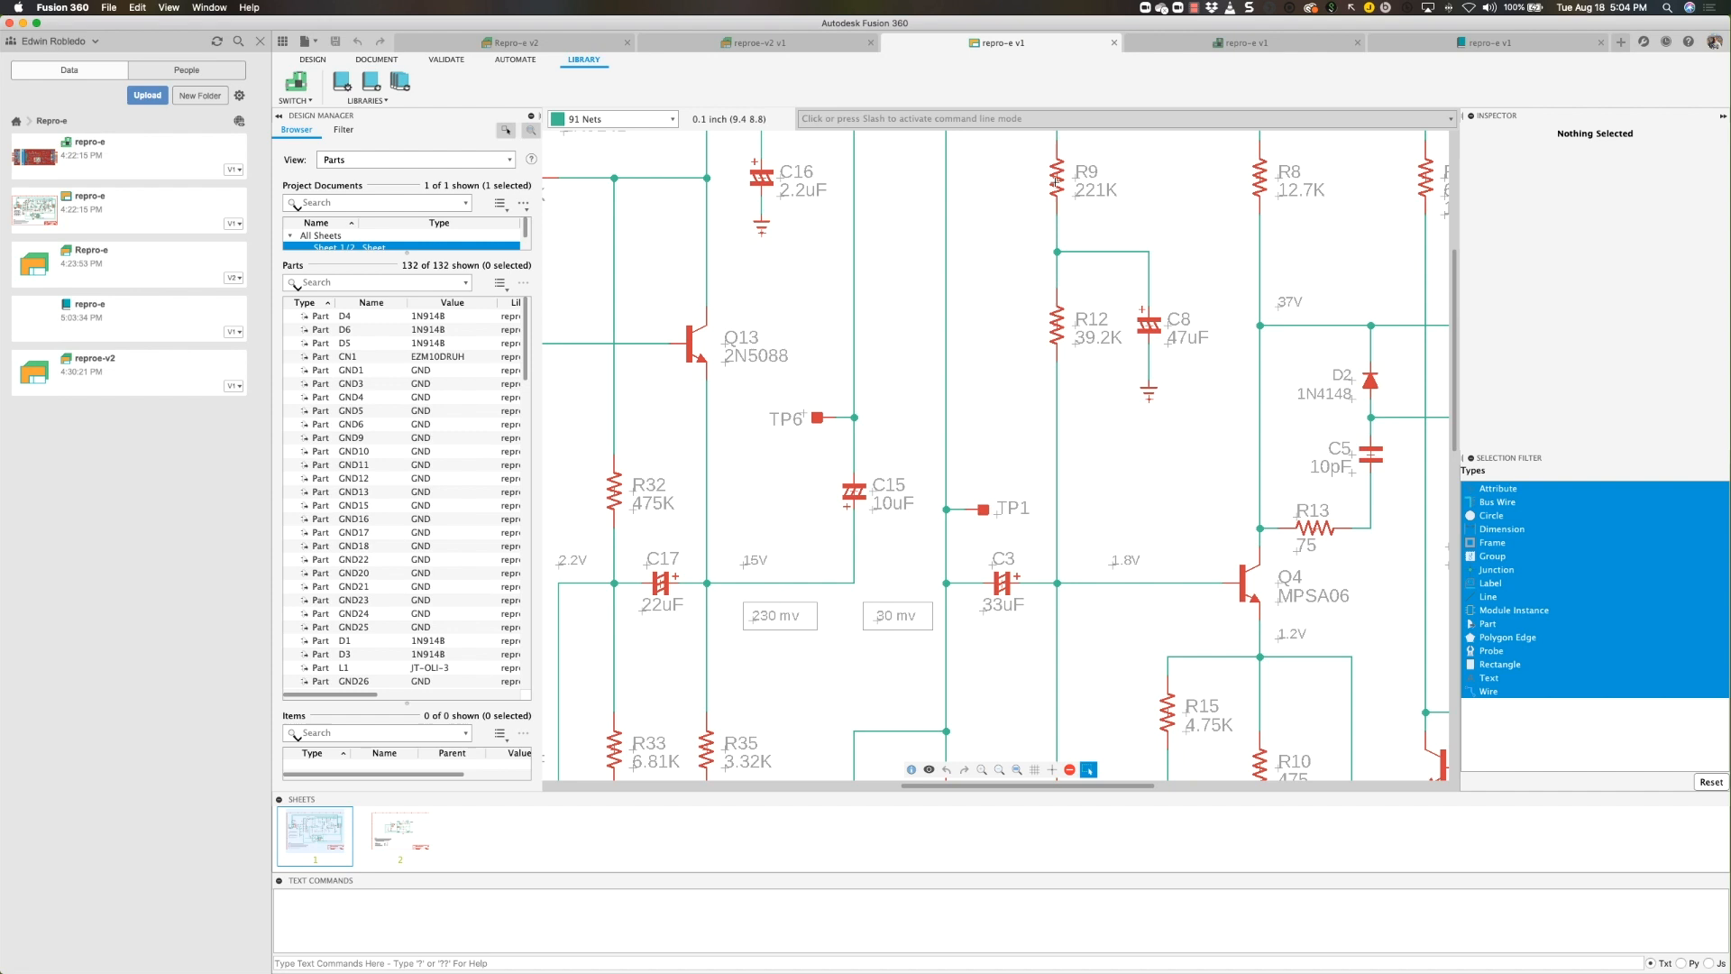
{"action": "right_click", "coordinate": [1055, 180]}
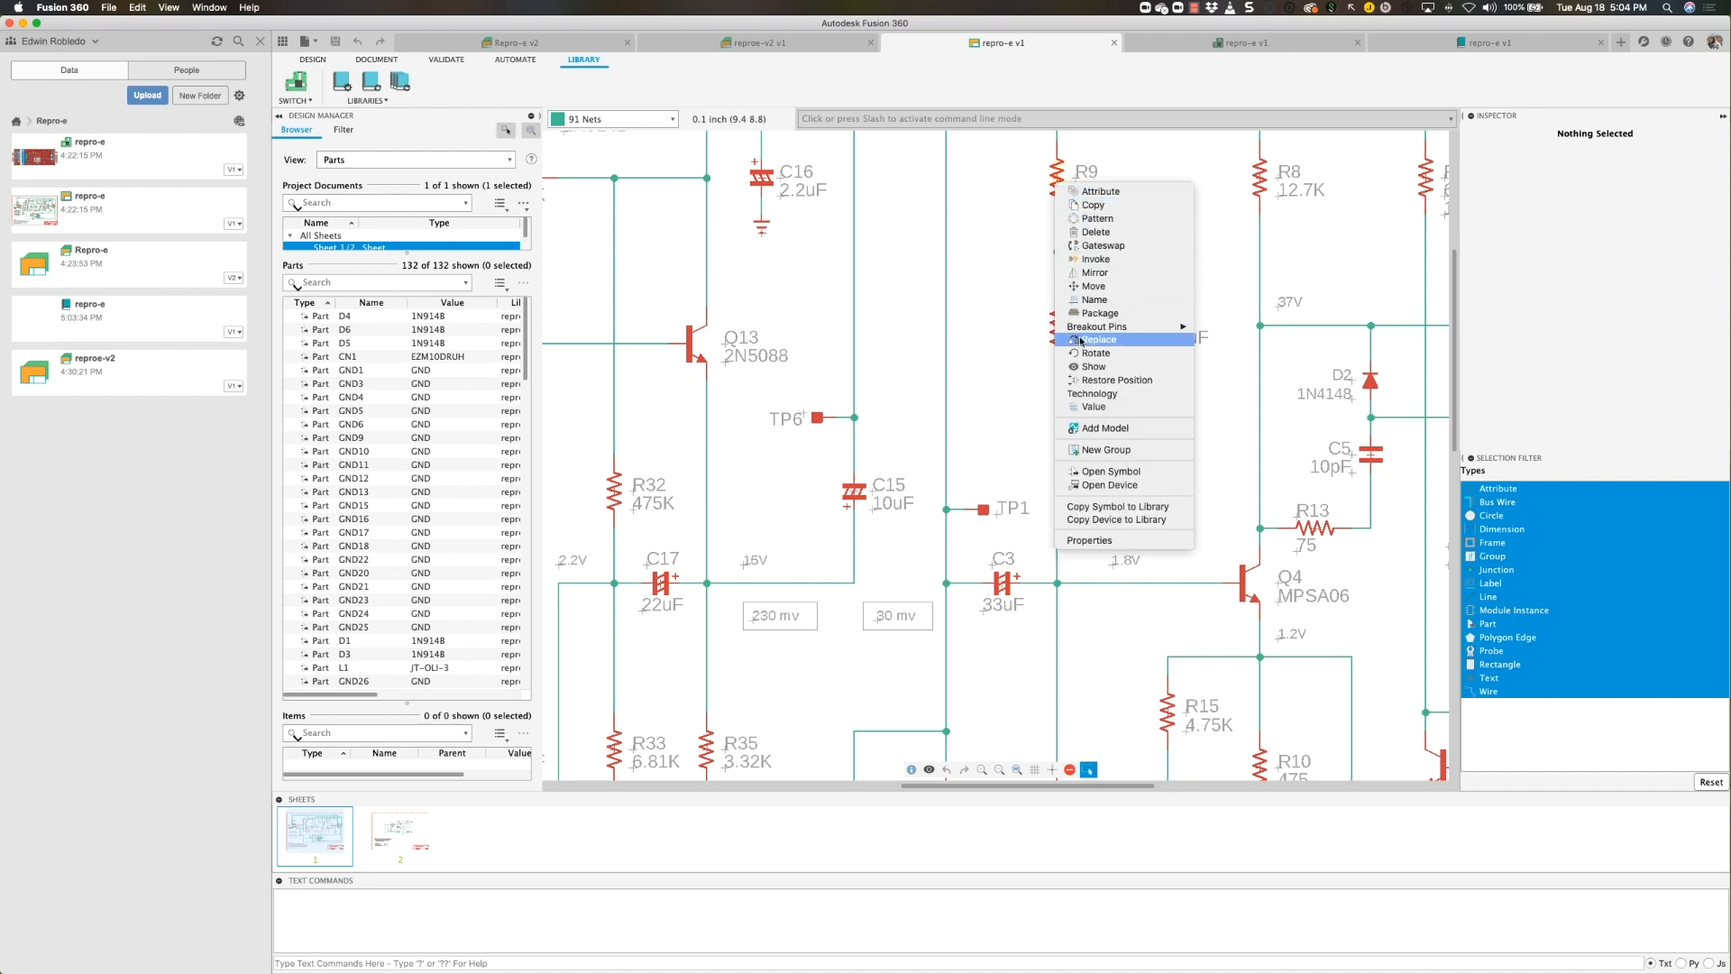
{"action": "mouse_move", "coordinate": [1117, 506]}
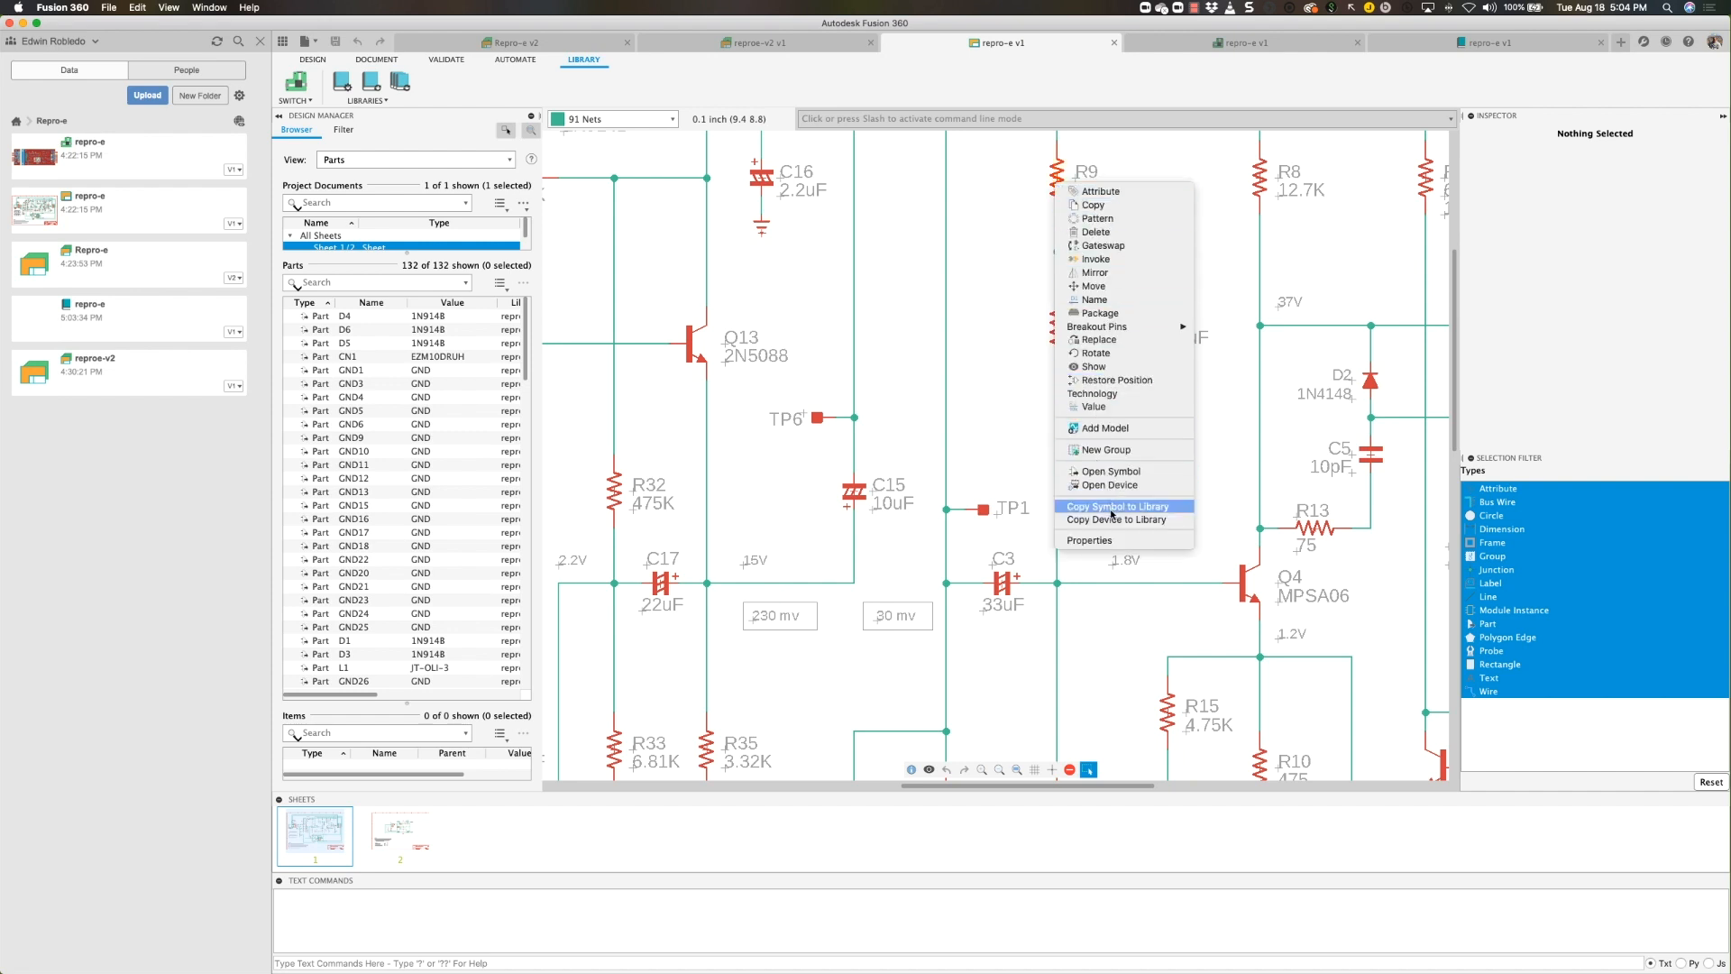
{"action": "mouse_move", "coordinate": [1108, 485]}
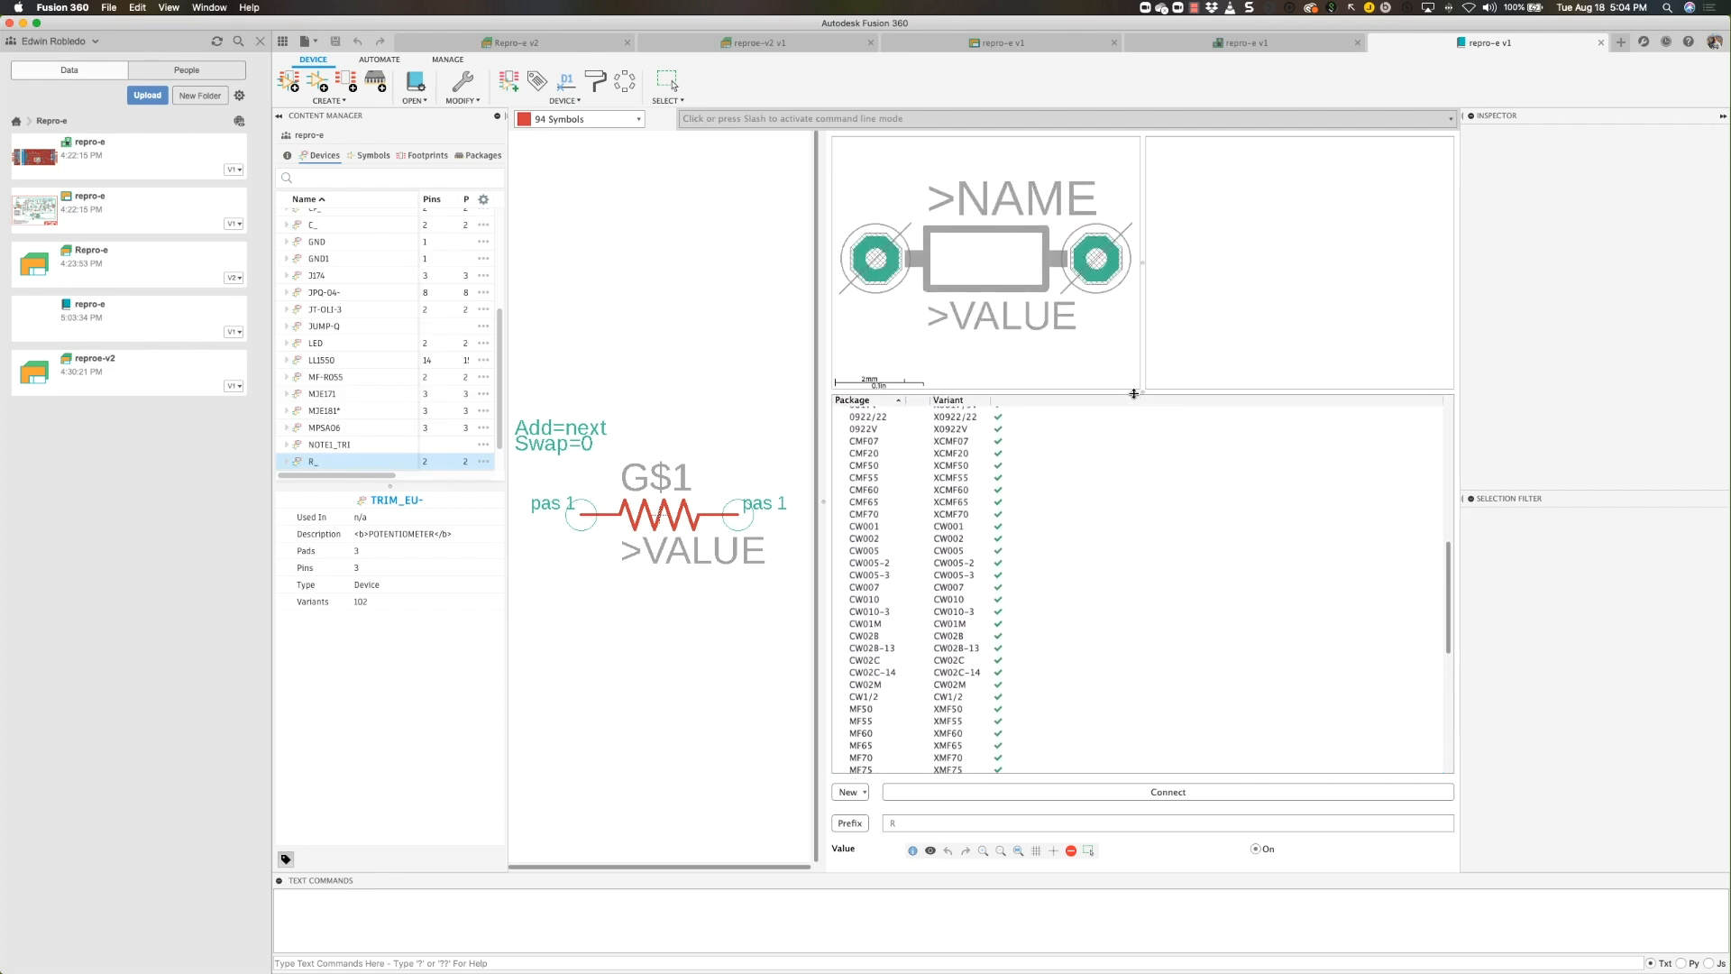
{"action": "mouse_move", "coordinate": [1012, 78]}
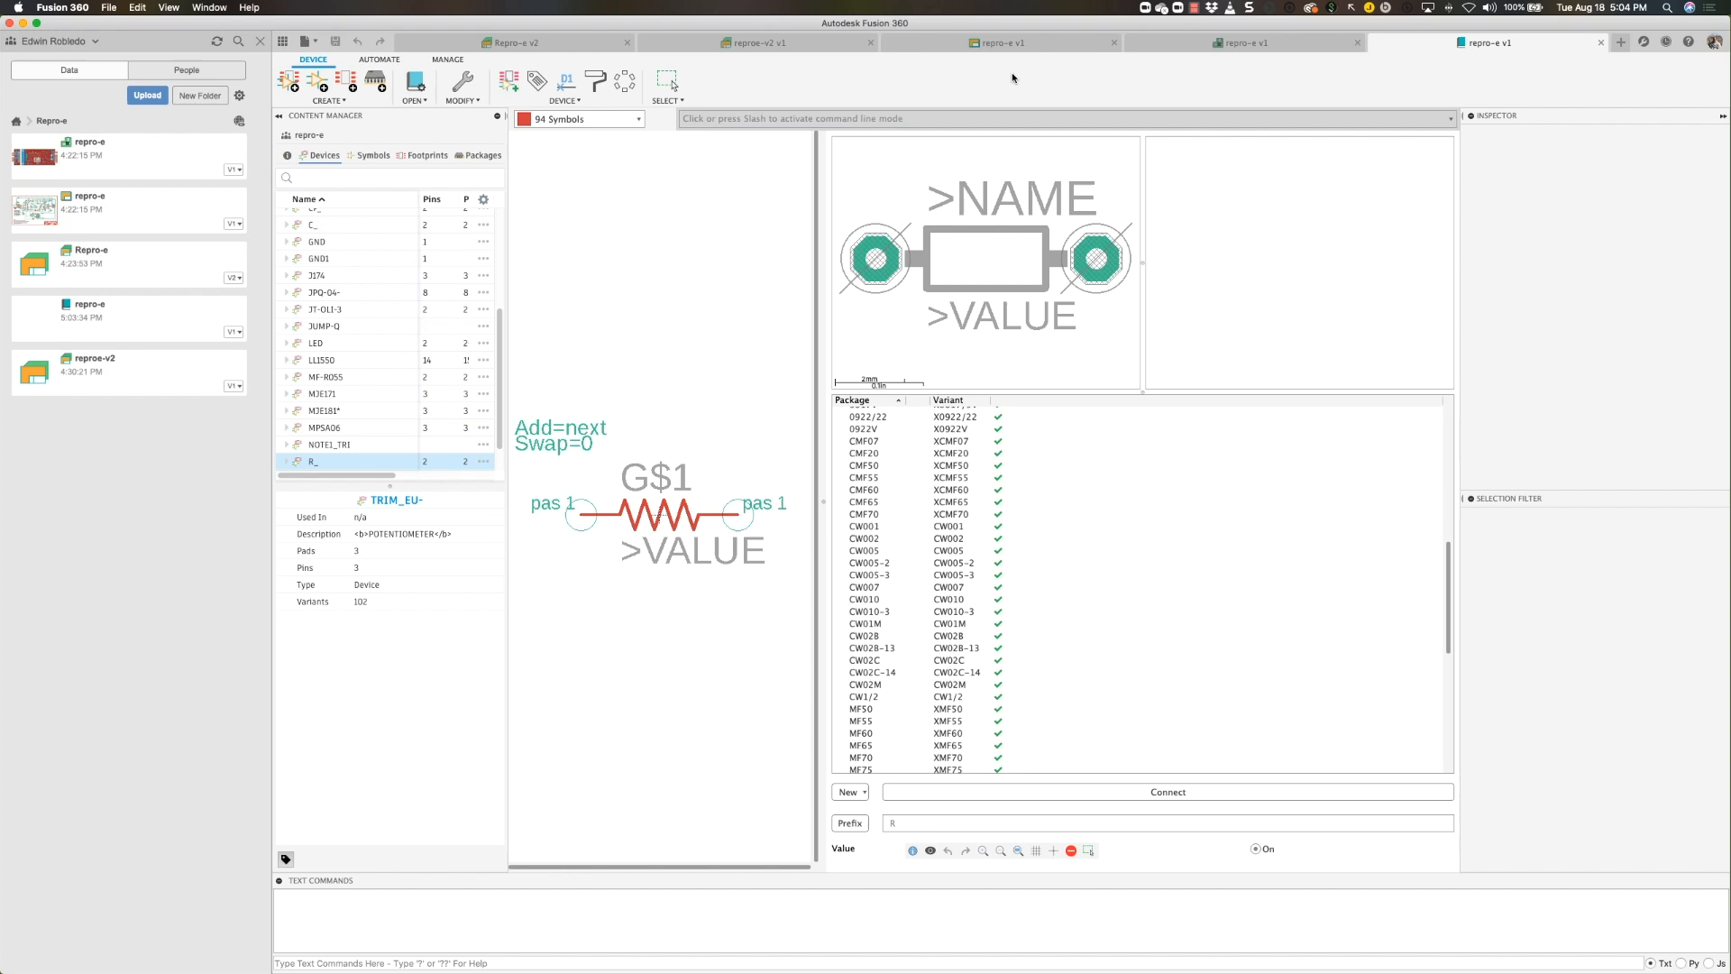